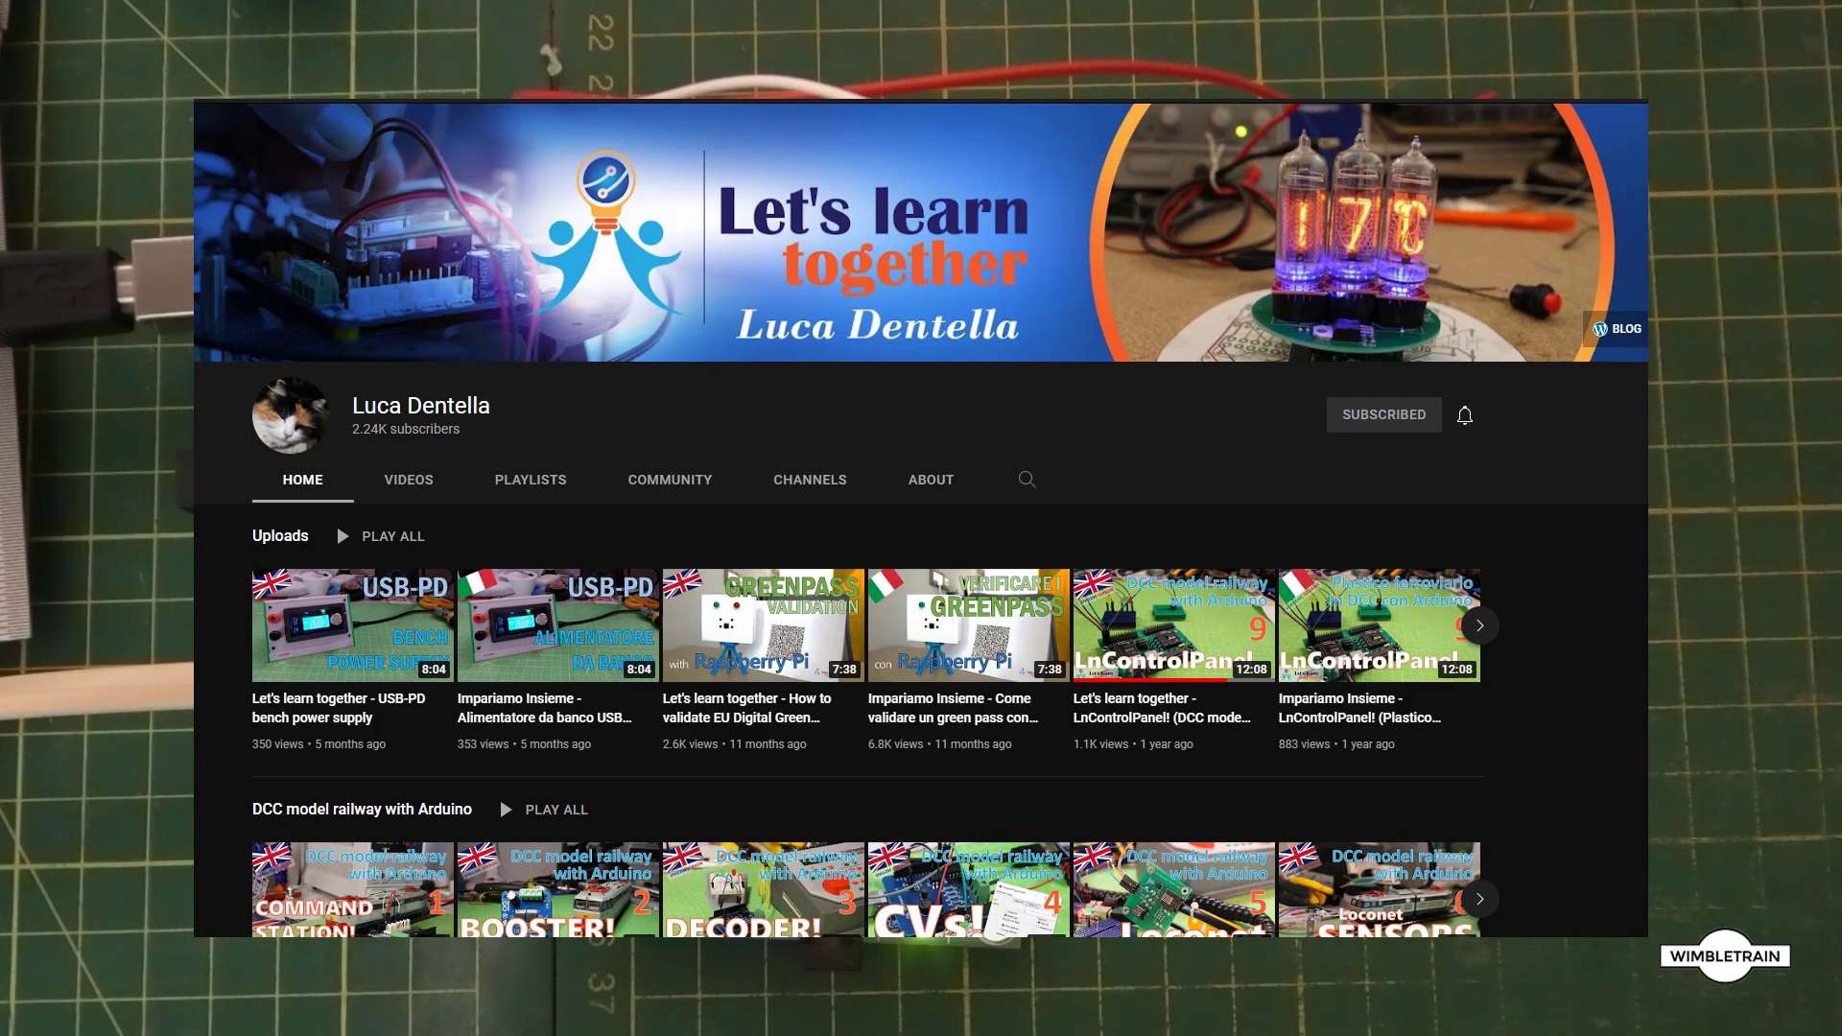
Show Luca Dentella's full list of uploaded videos on the channel's Videos tab.
{"action": "left_click", "coordinate": [408, 479]}
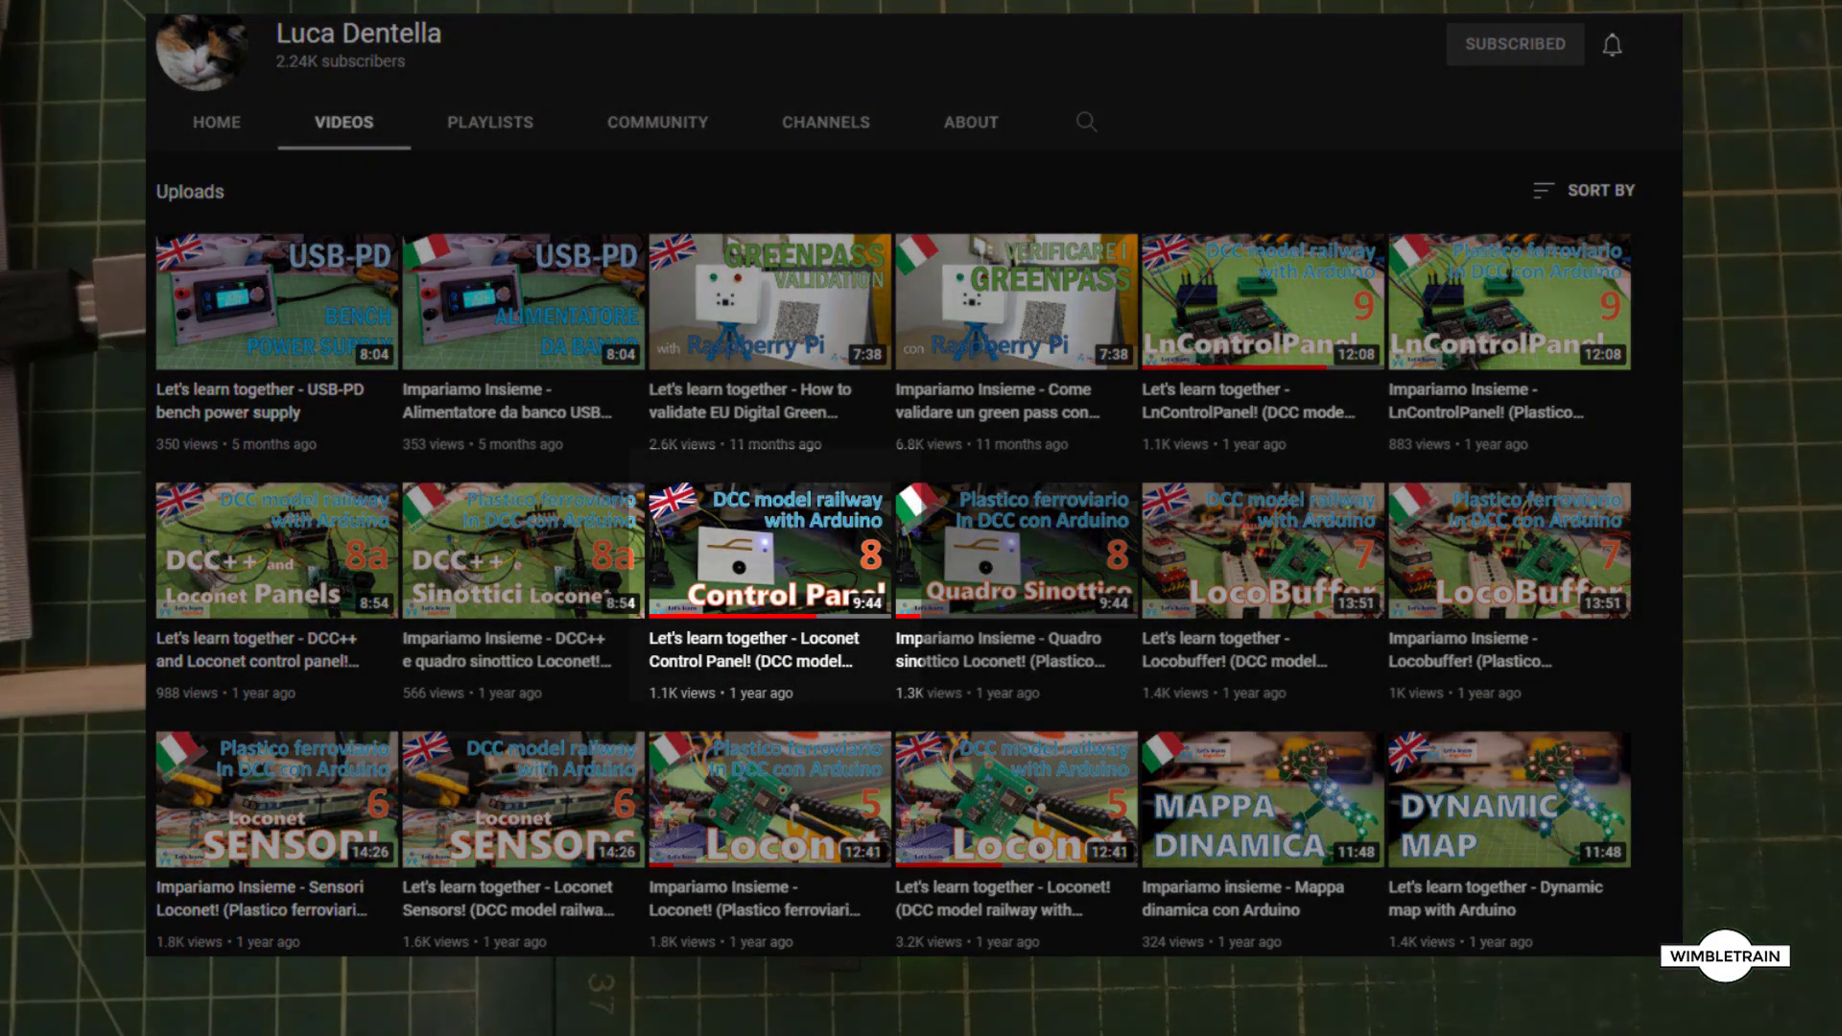
{"action": "mouse_move", "coordinate": [765, 549]}
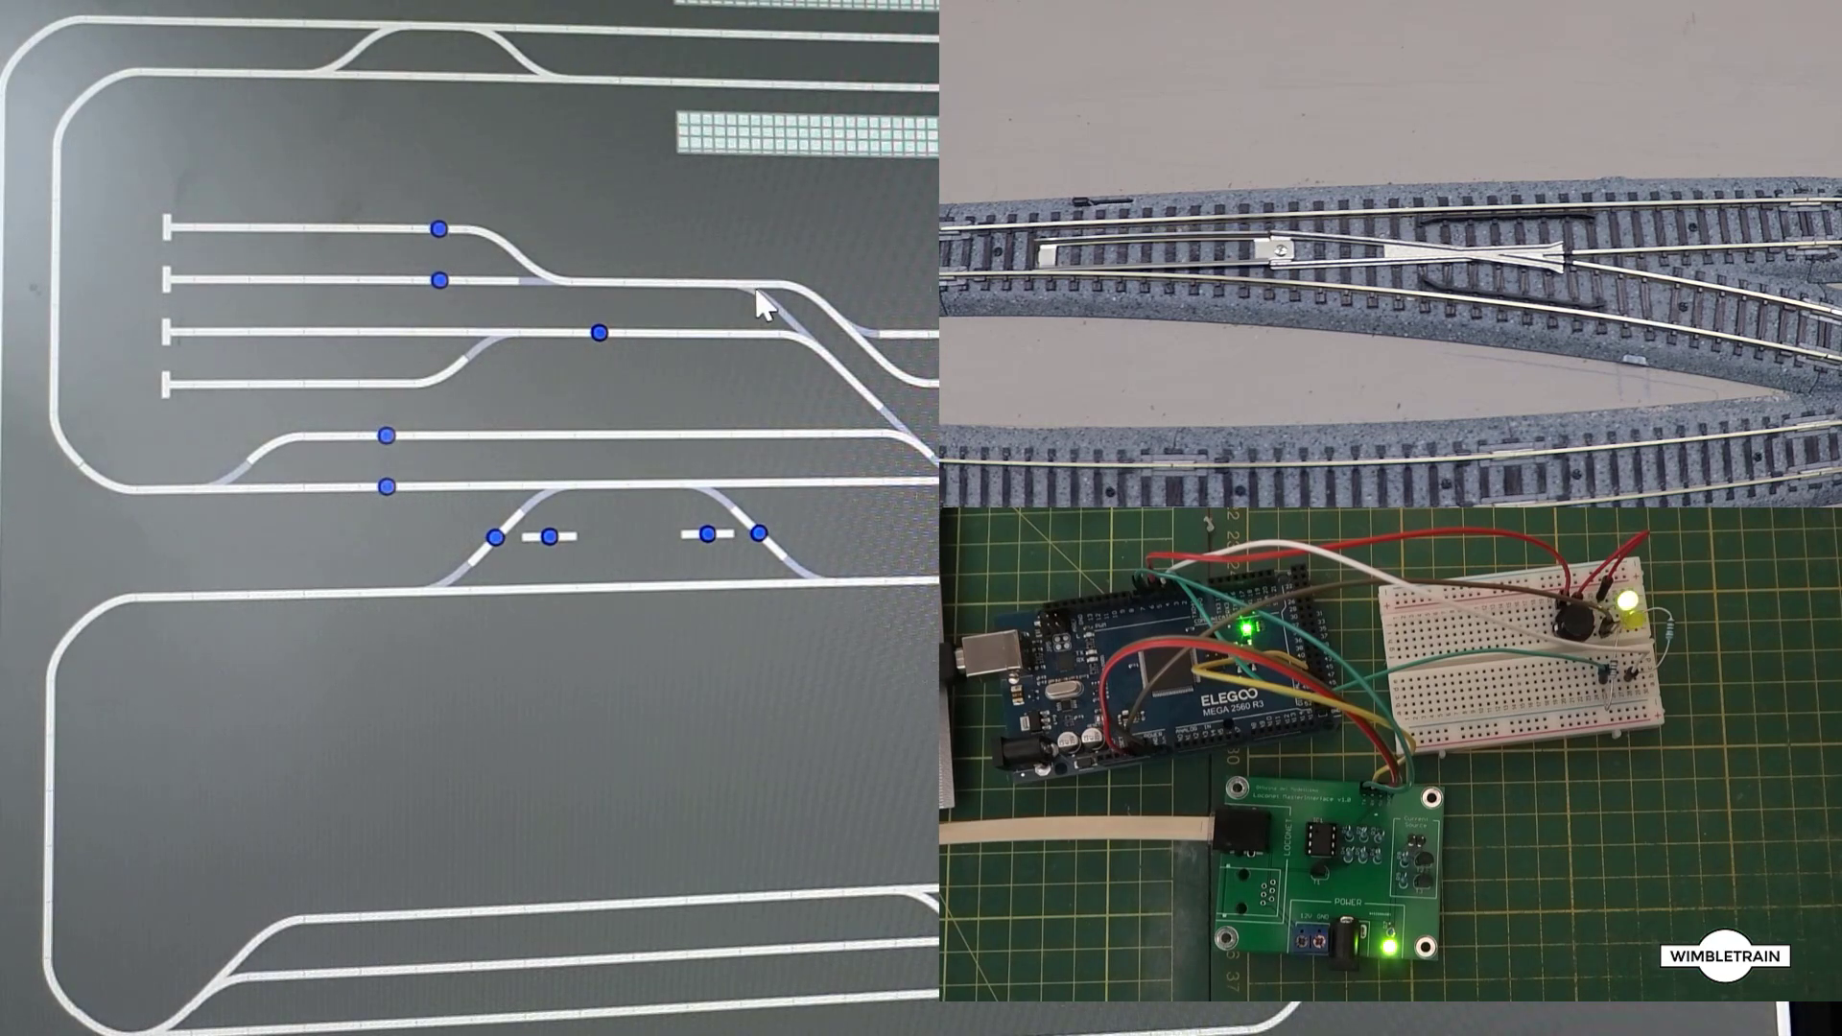
{"action": "mouse_move", "coordinate": [761, 301]}
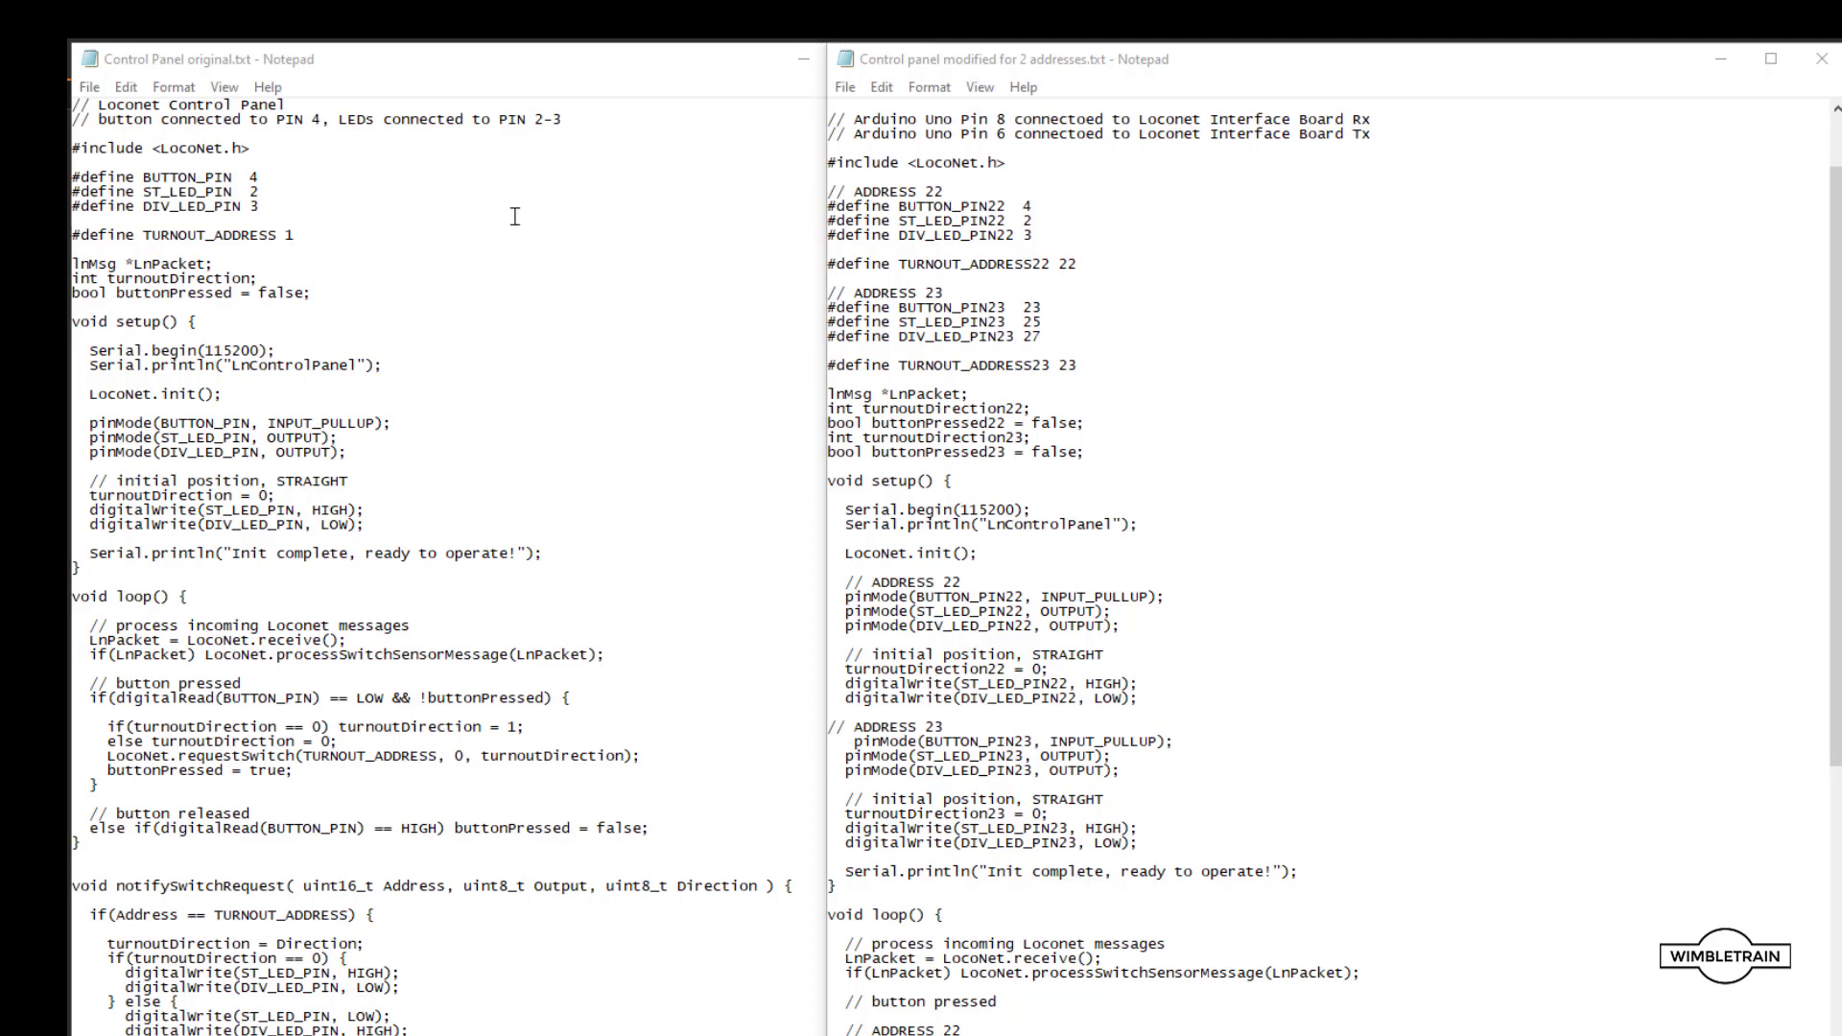
{"action": "mouse_move", "coordinate": [137, 152]}
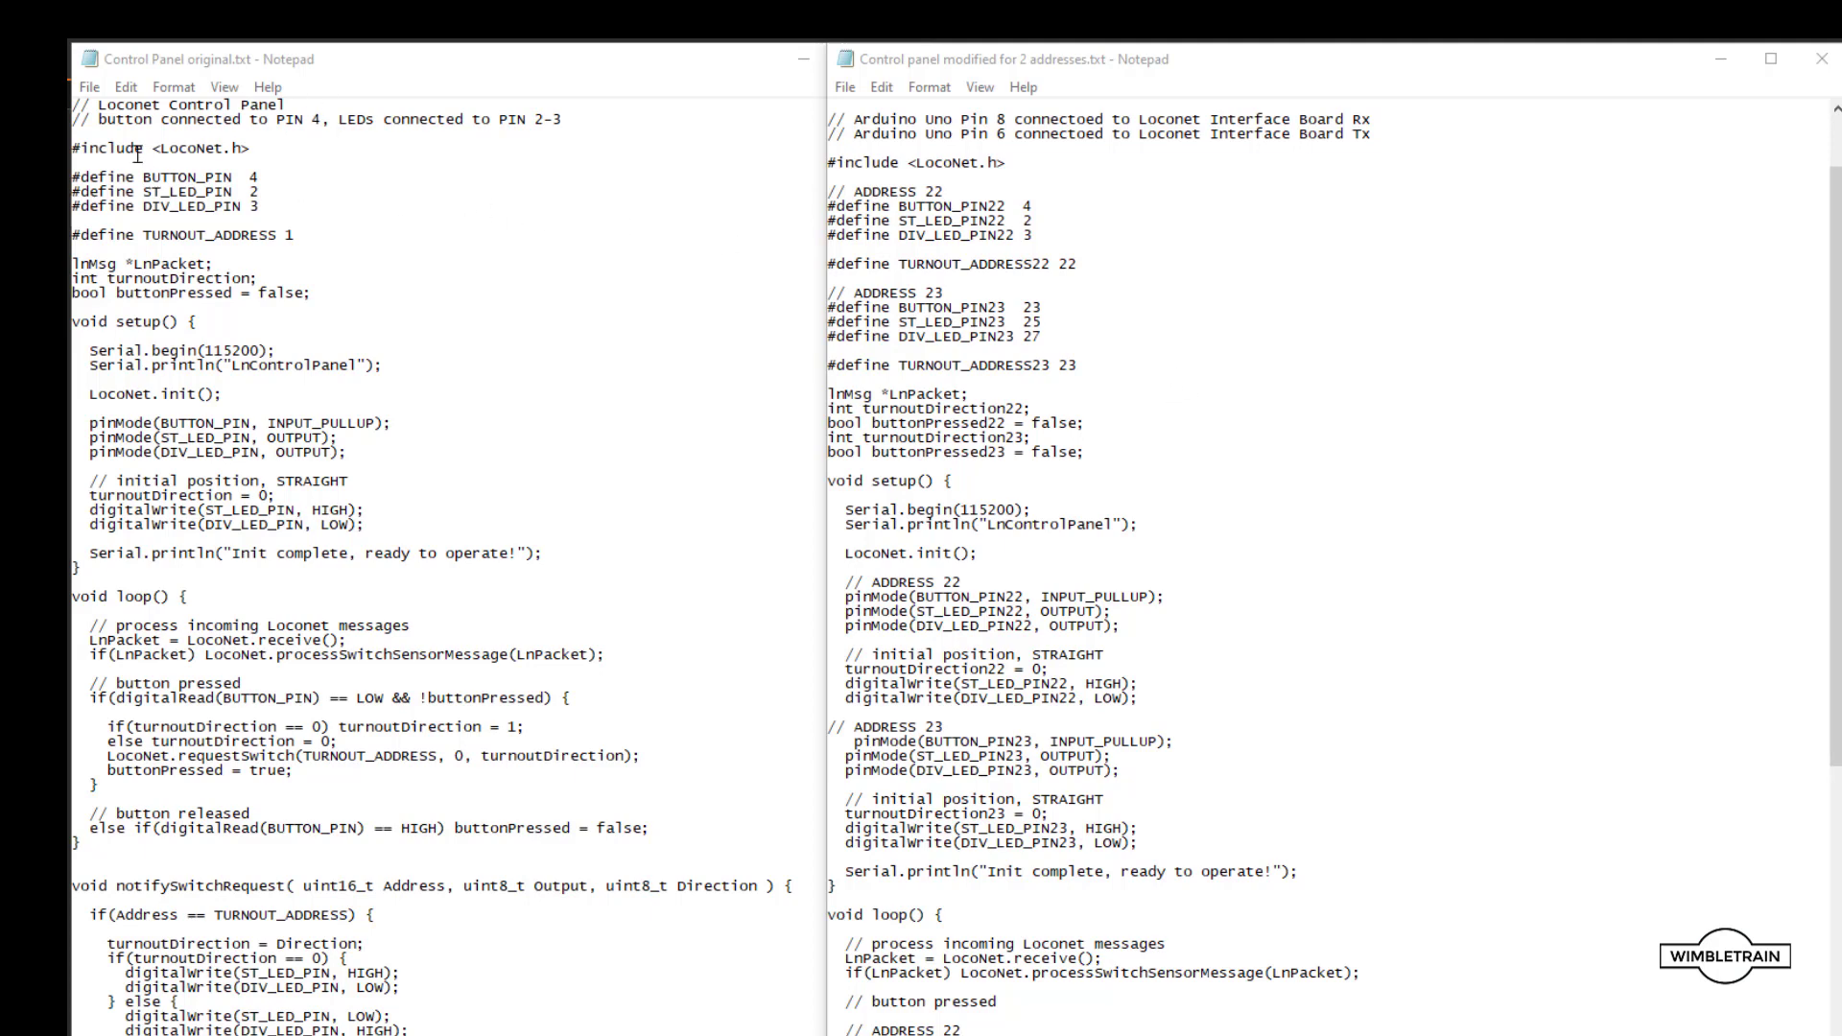
{"action": "mouse_move", "coordinate": [452, 153]}
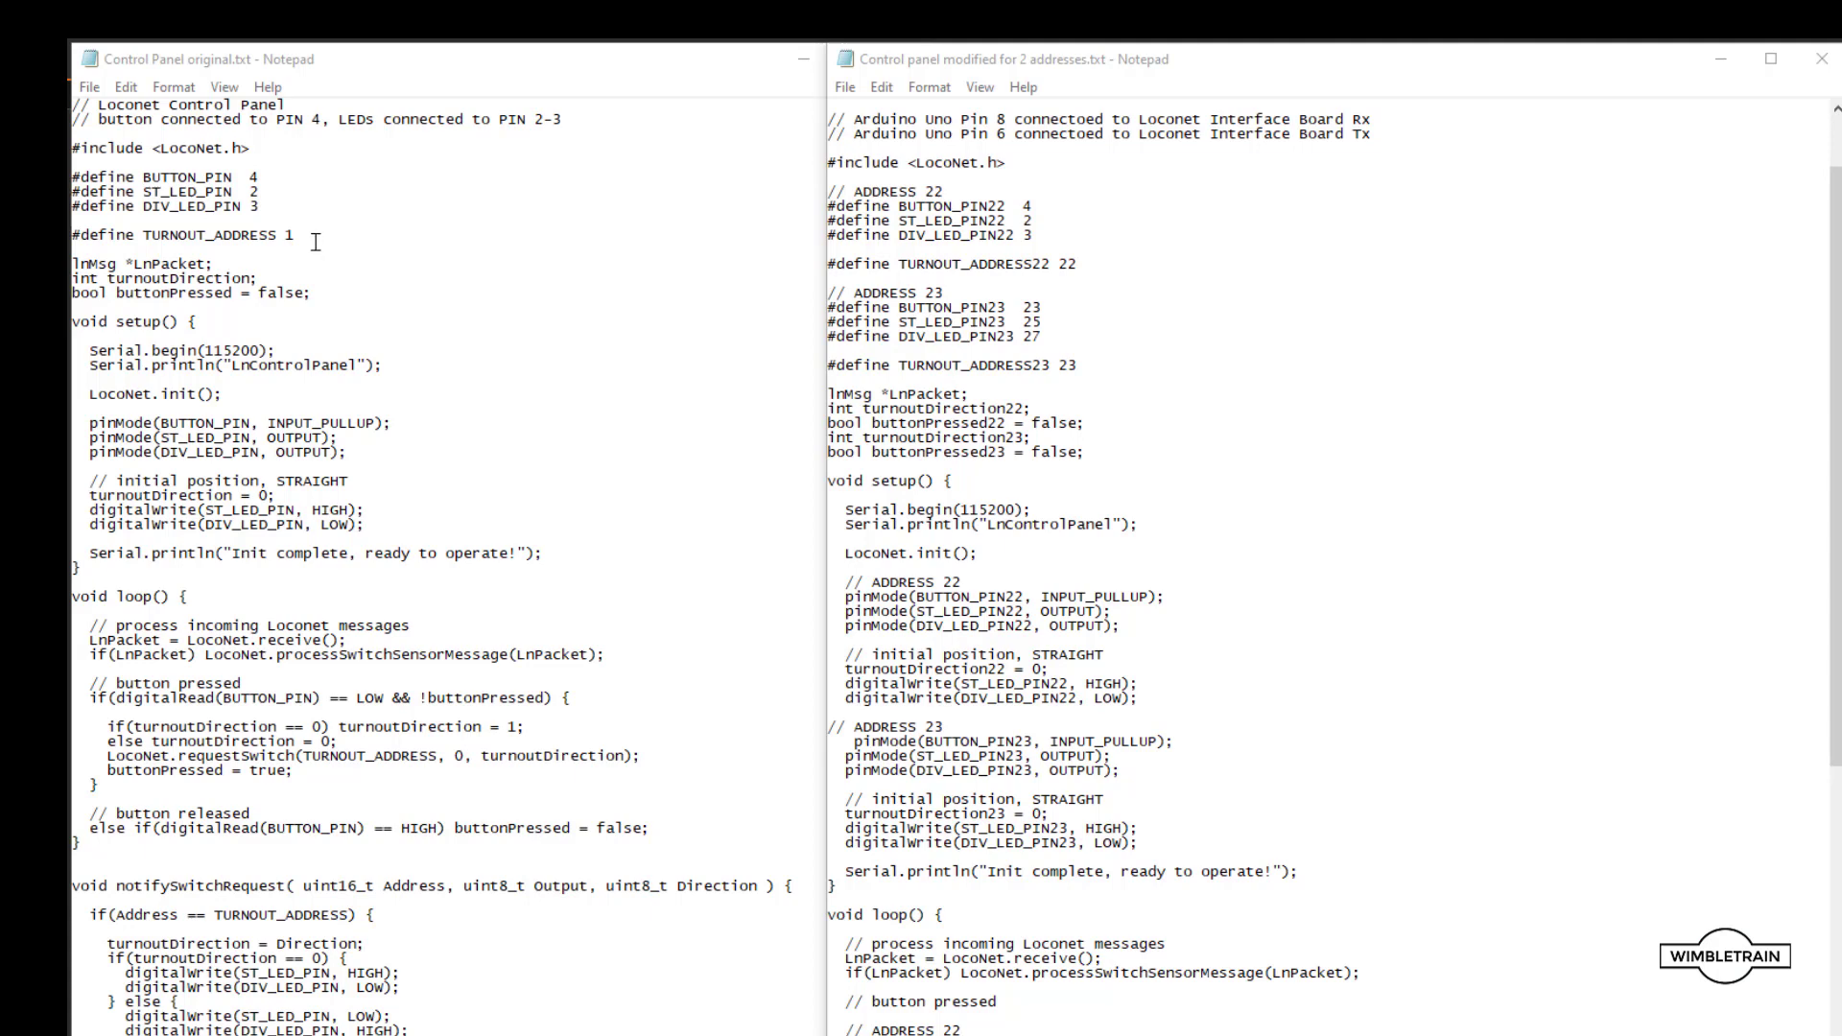
{"action": "mouse_move", "coordinate": [358, 290]}
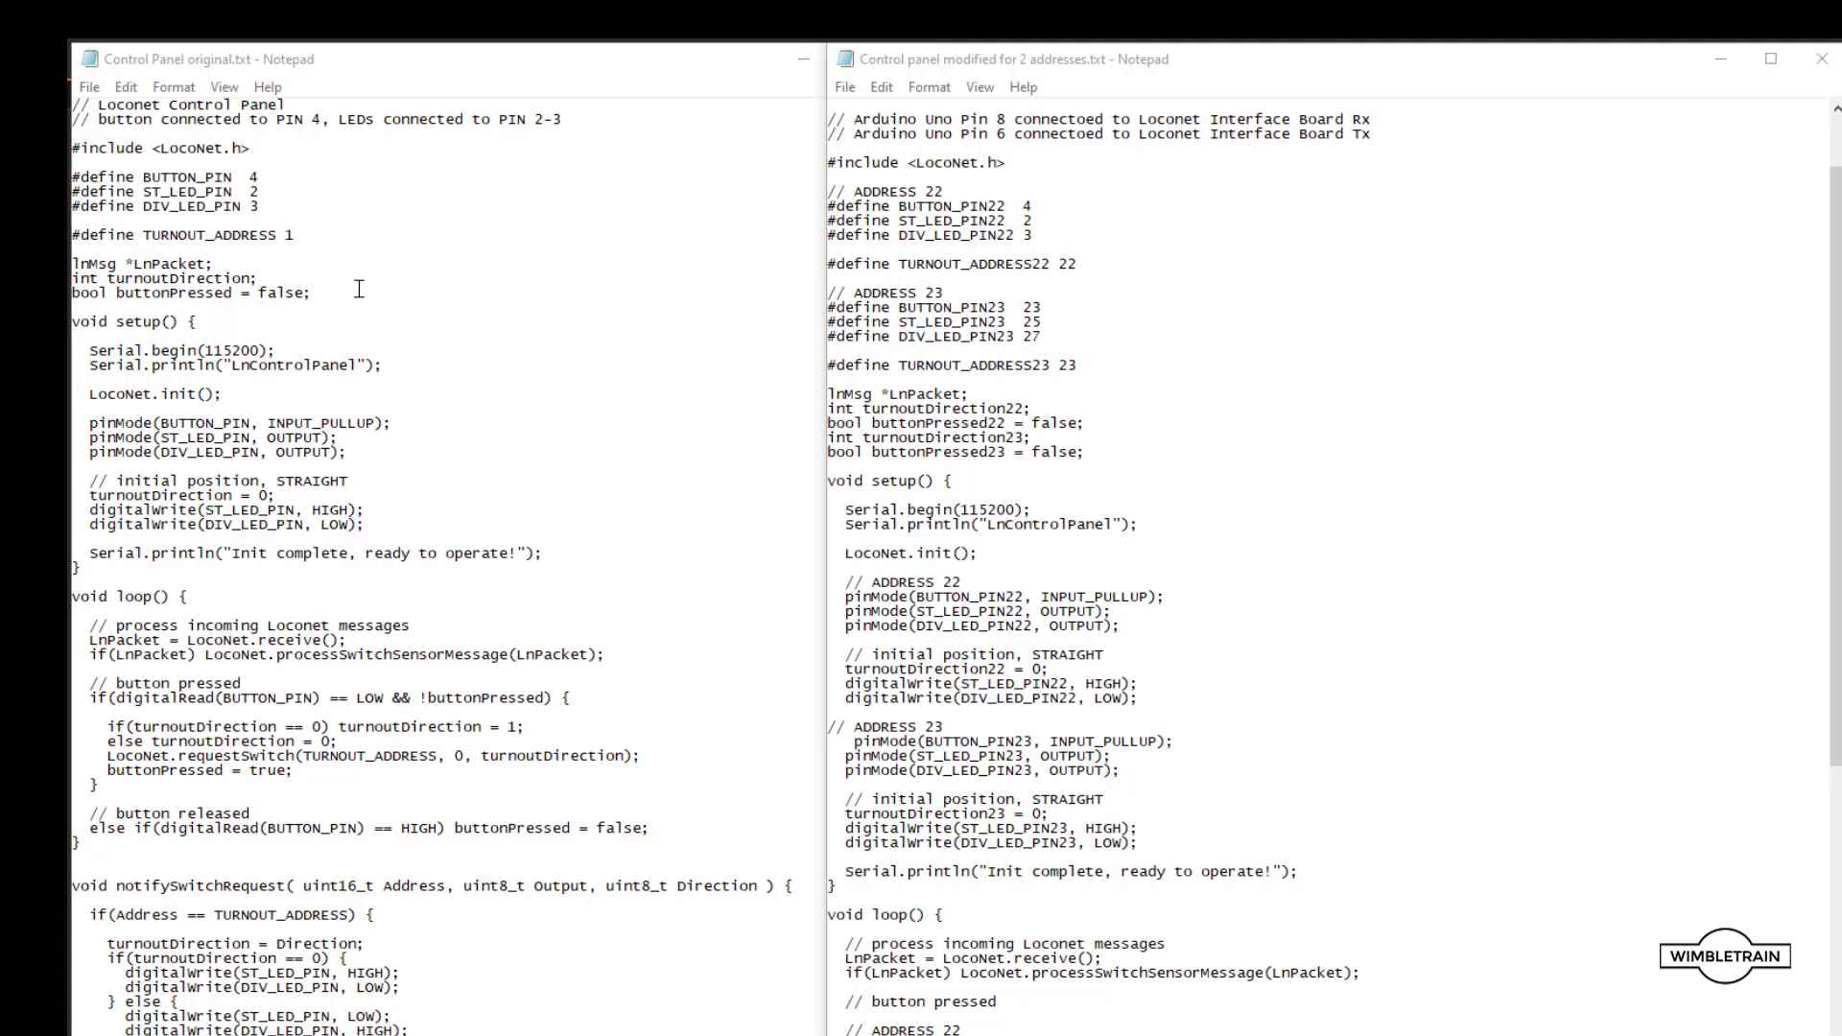
{"action": "mouse_move", "coordinate": [341, 469]}
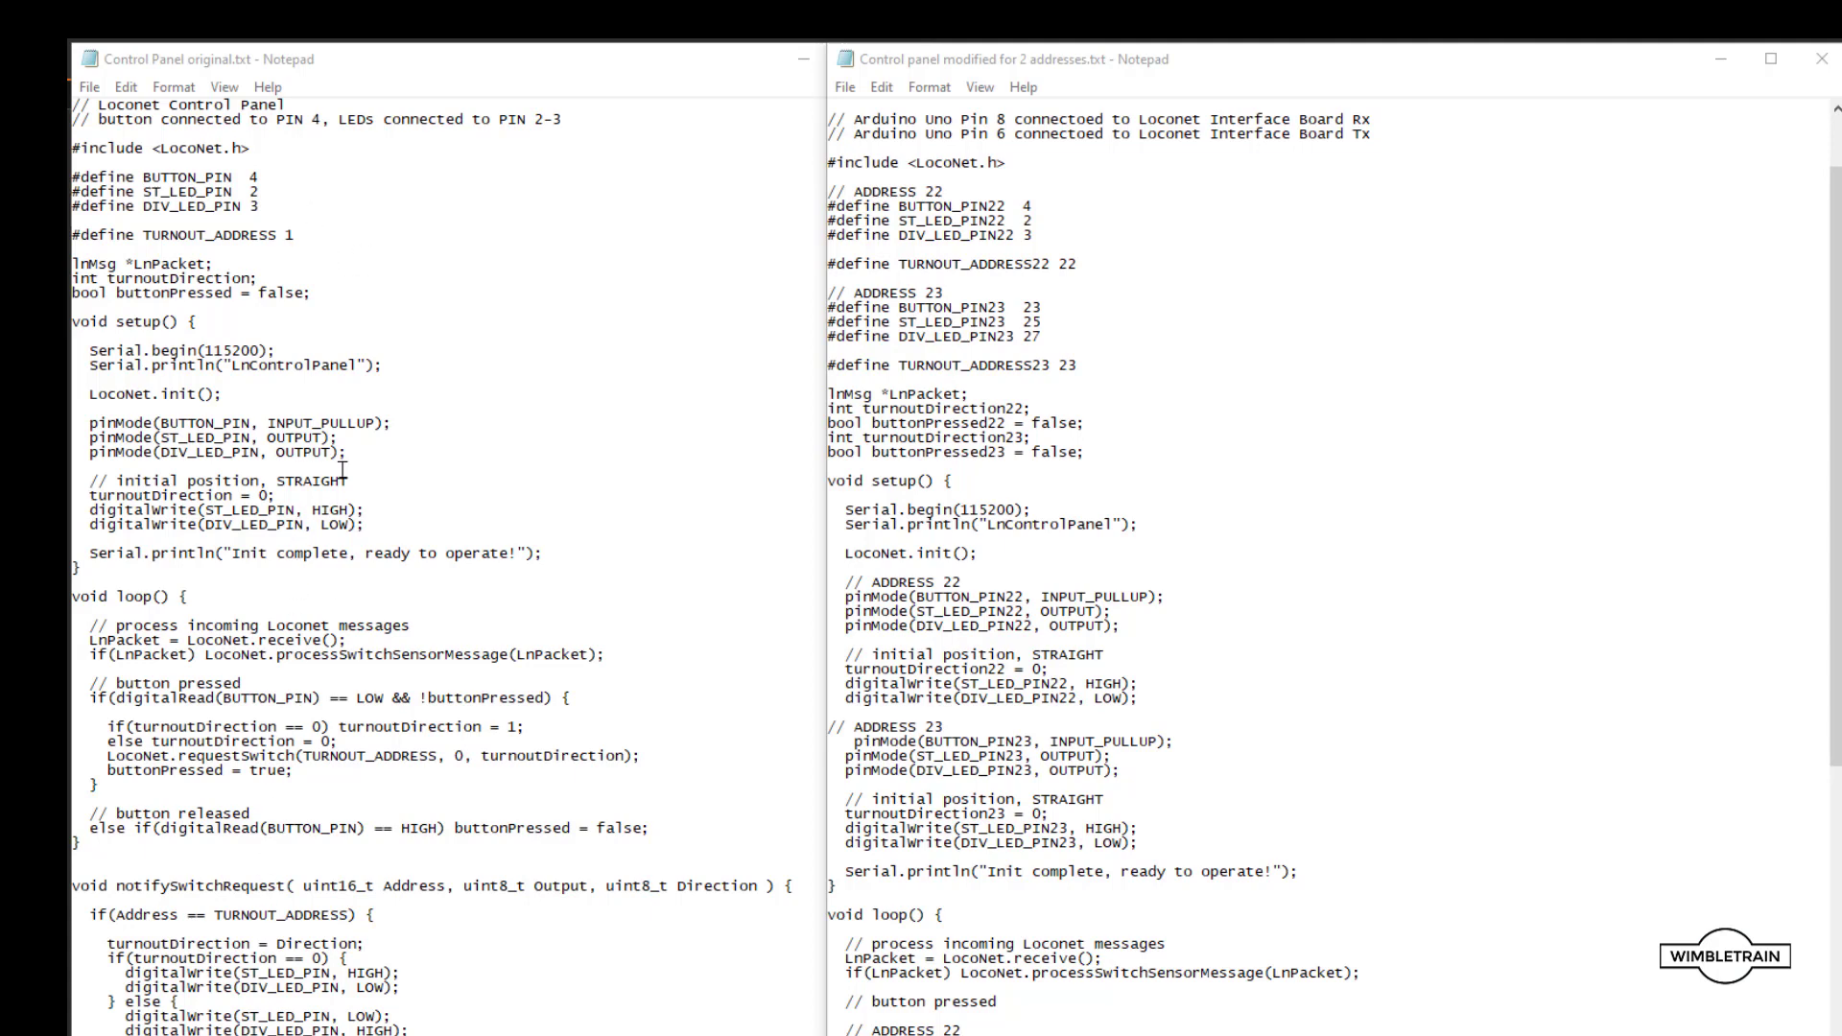
{"action": "mouse_move", "coordinate": [407, 240]}
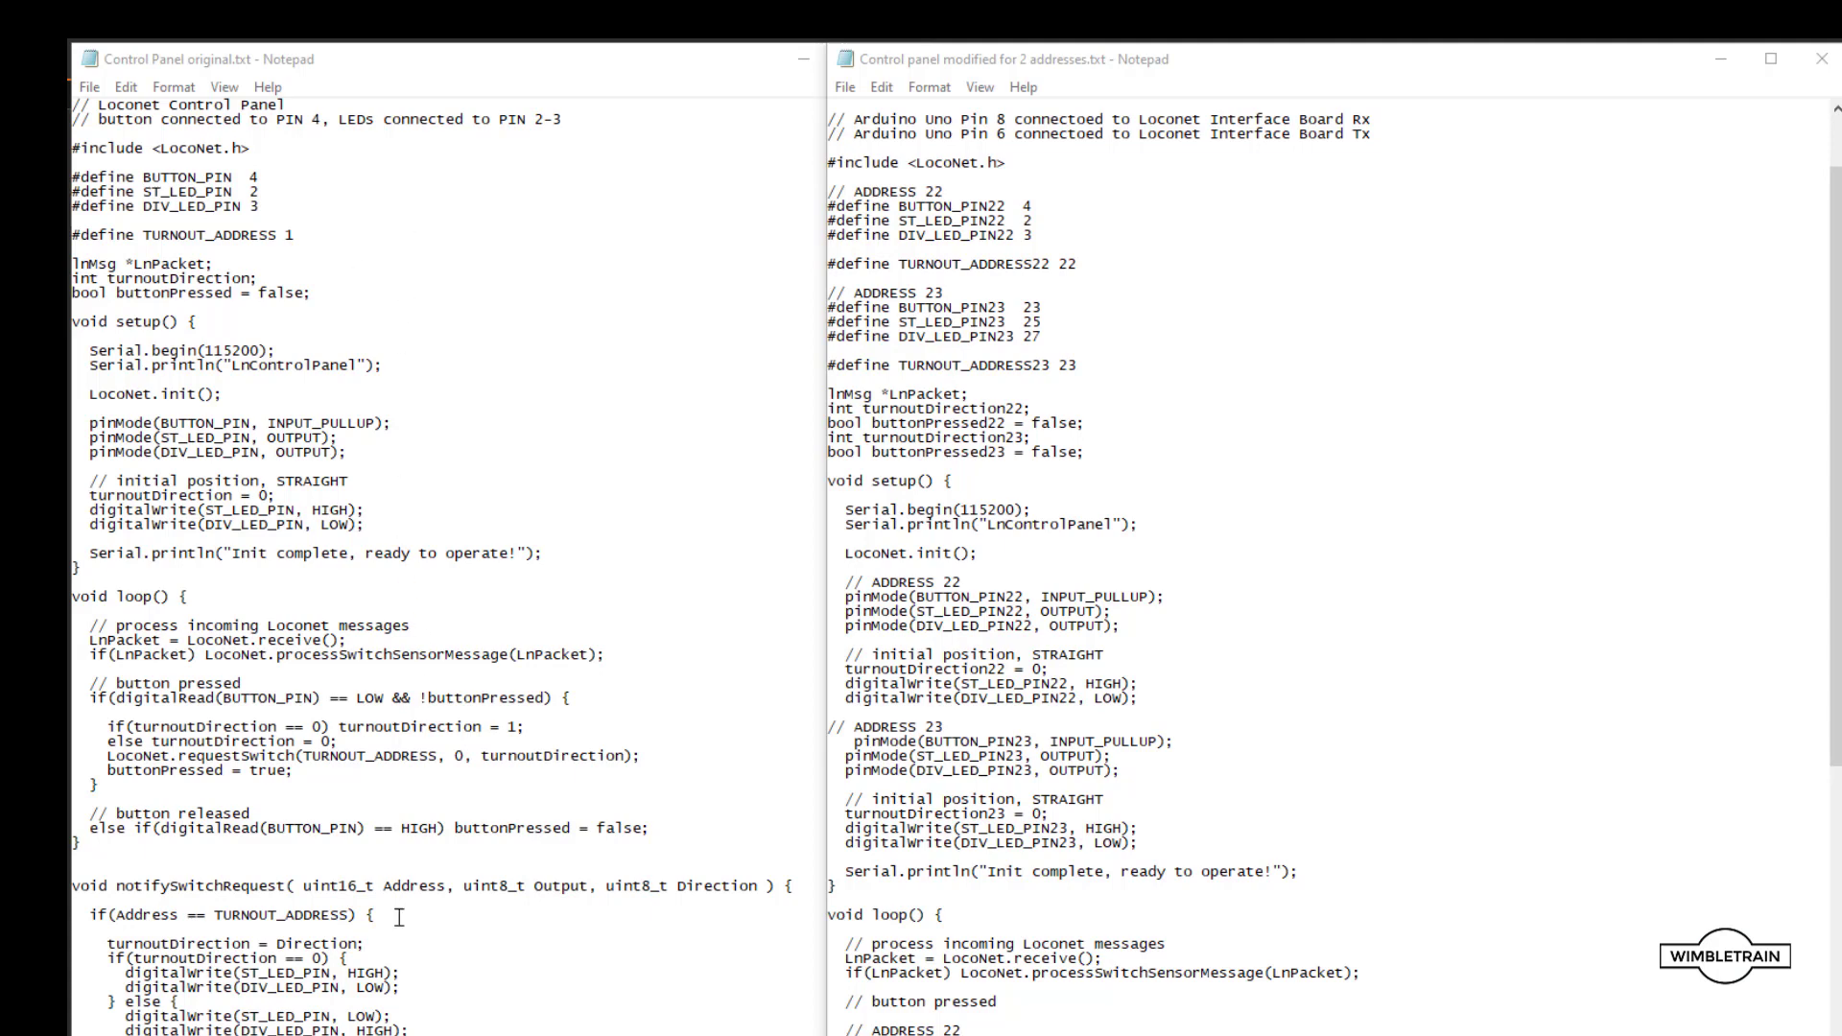
{"action": "mouse_move", "coordinate": [456, 194]}
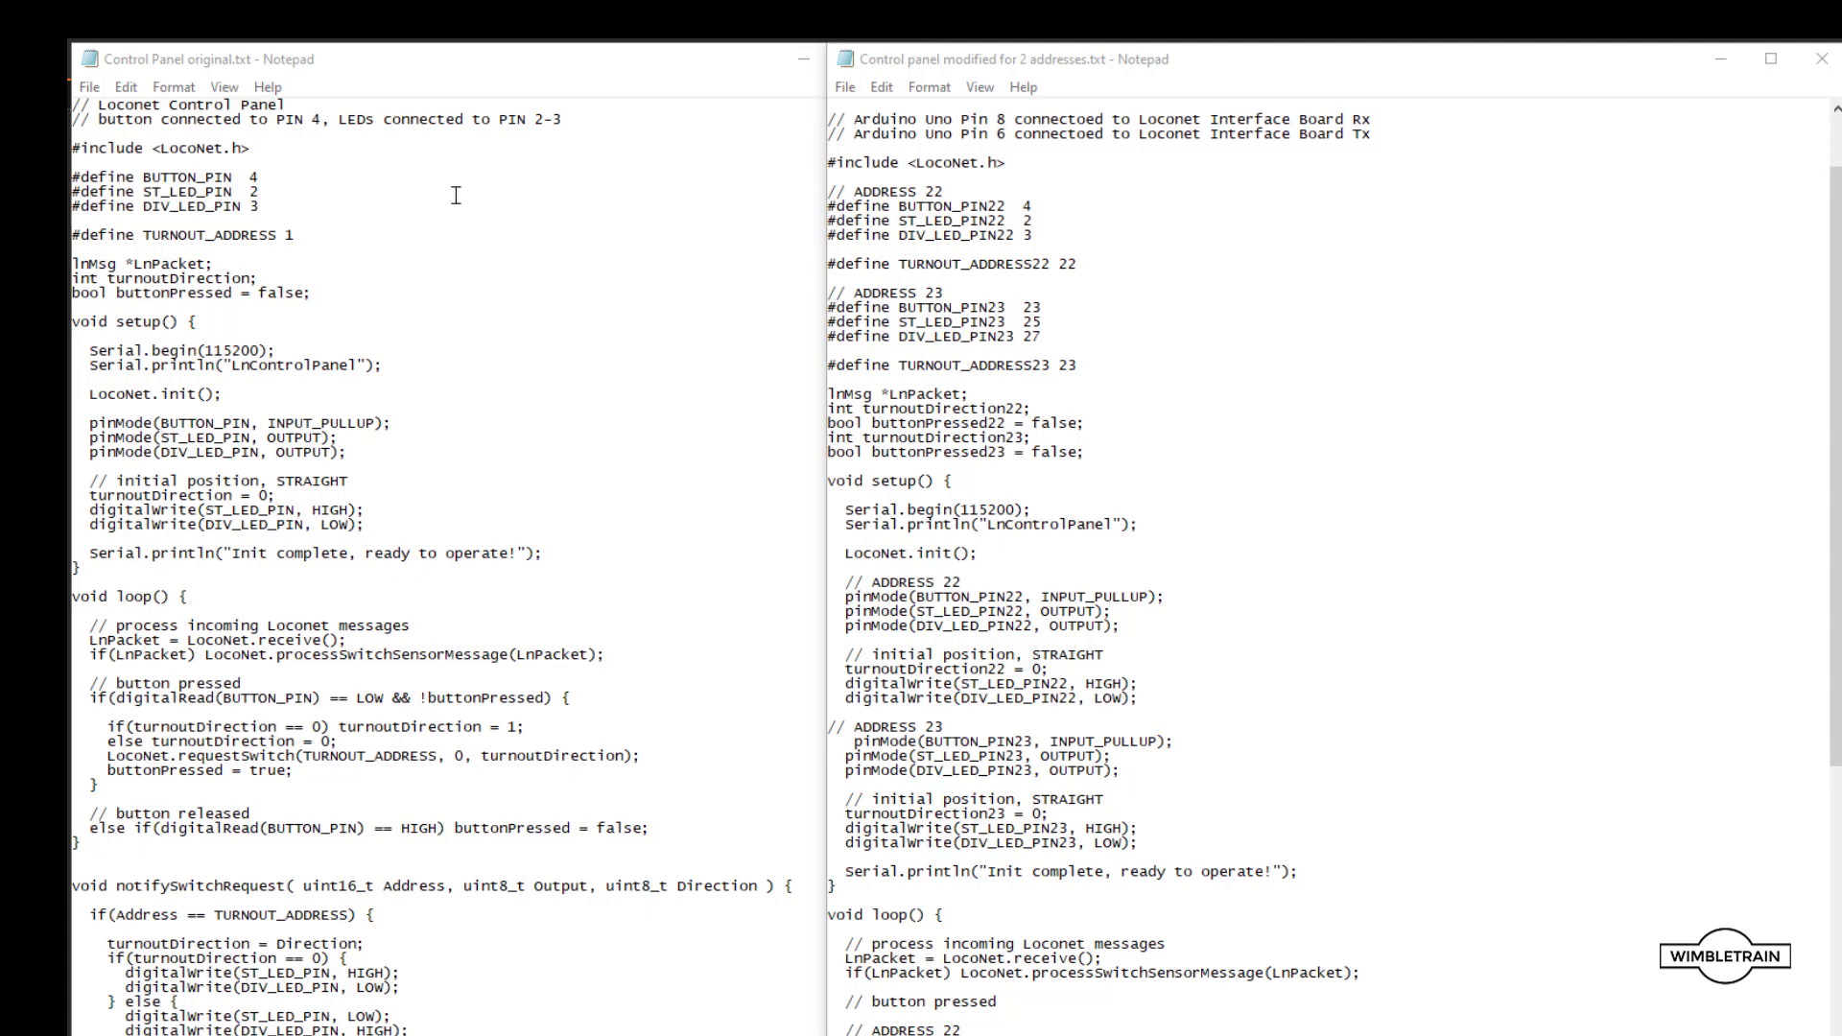
{"action": "mouse_move", "coordinate": [376, 188]}
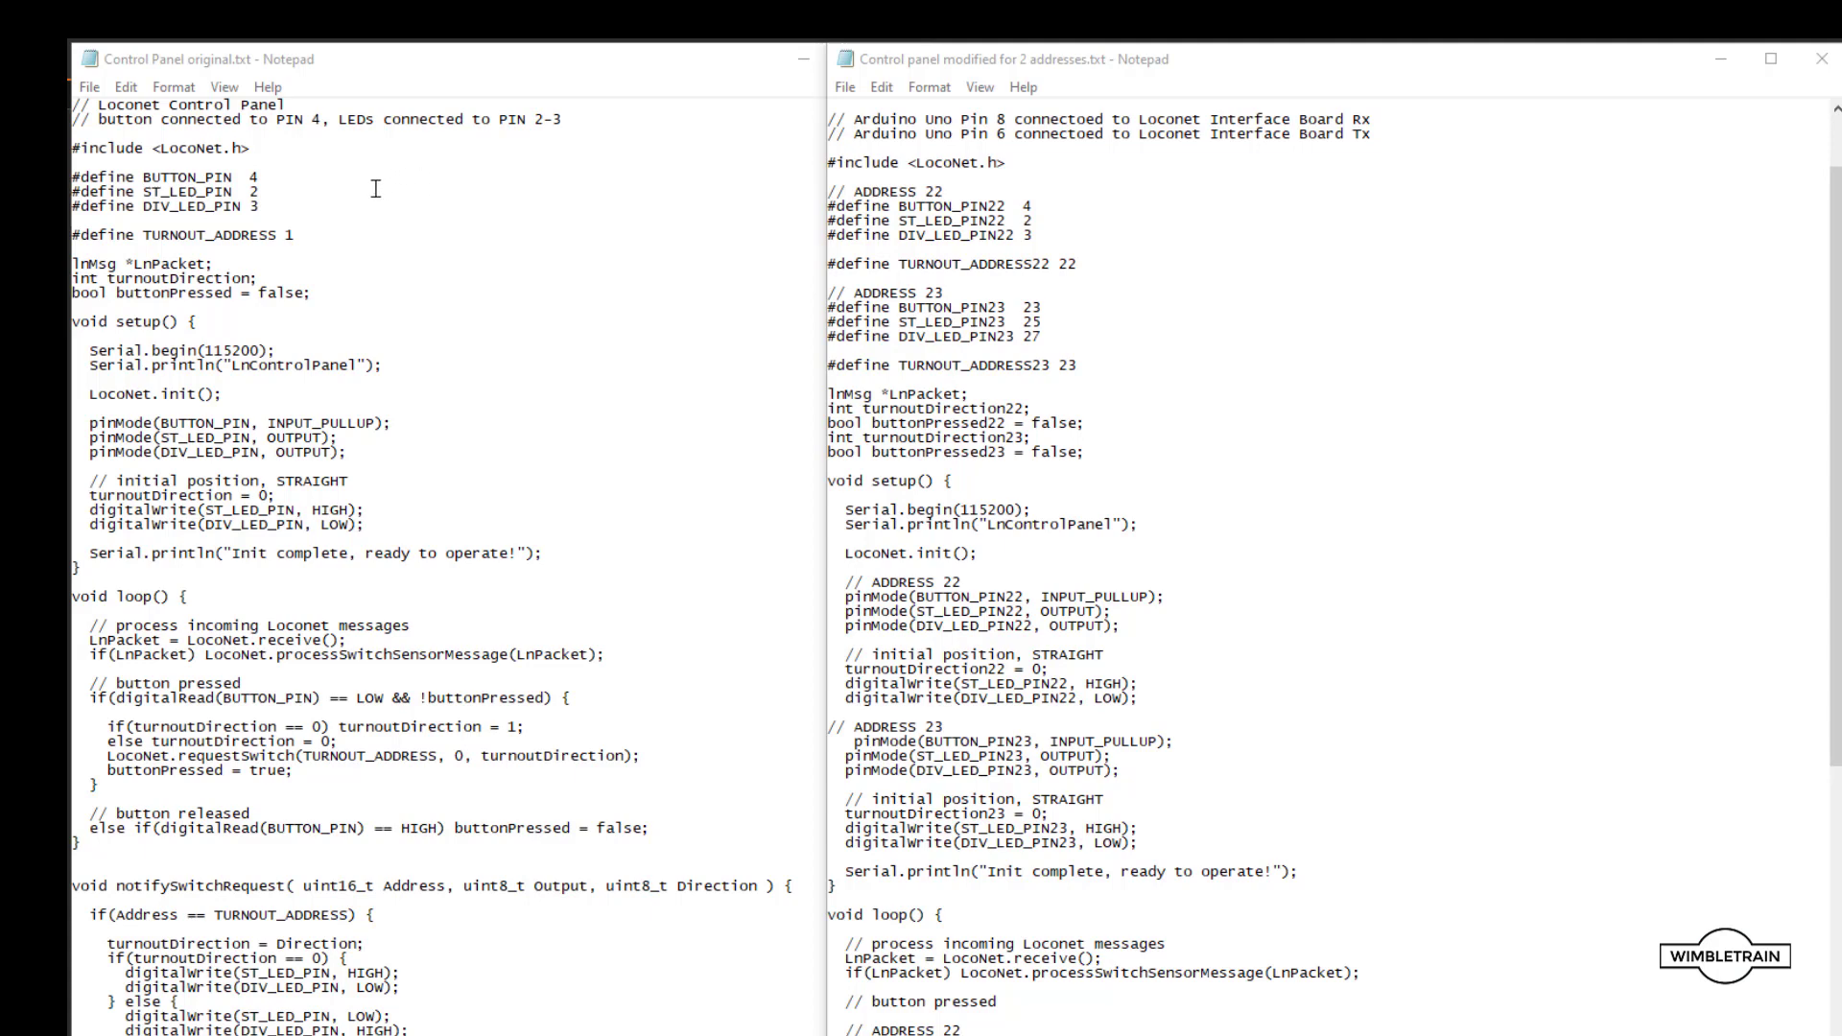
{"action": "mouse_move", "coordinate": [317, 633]}
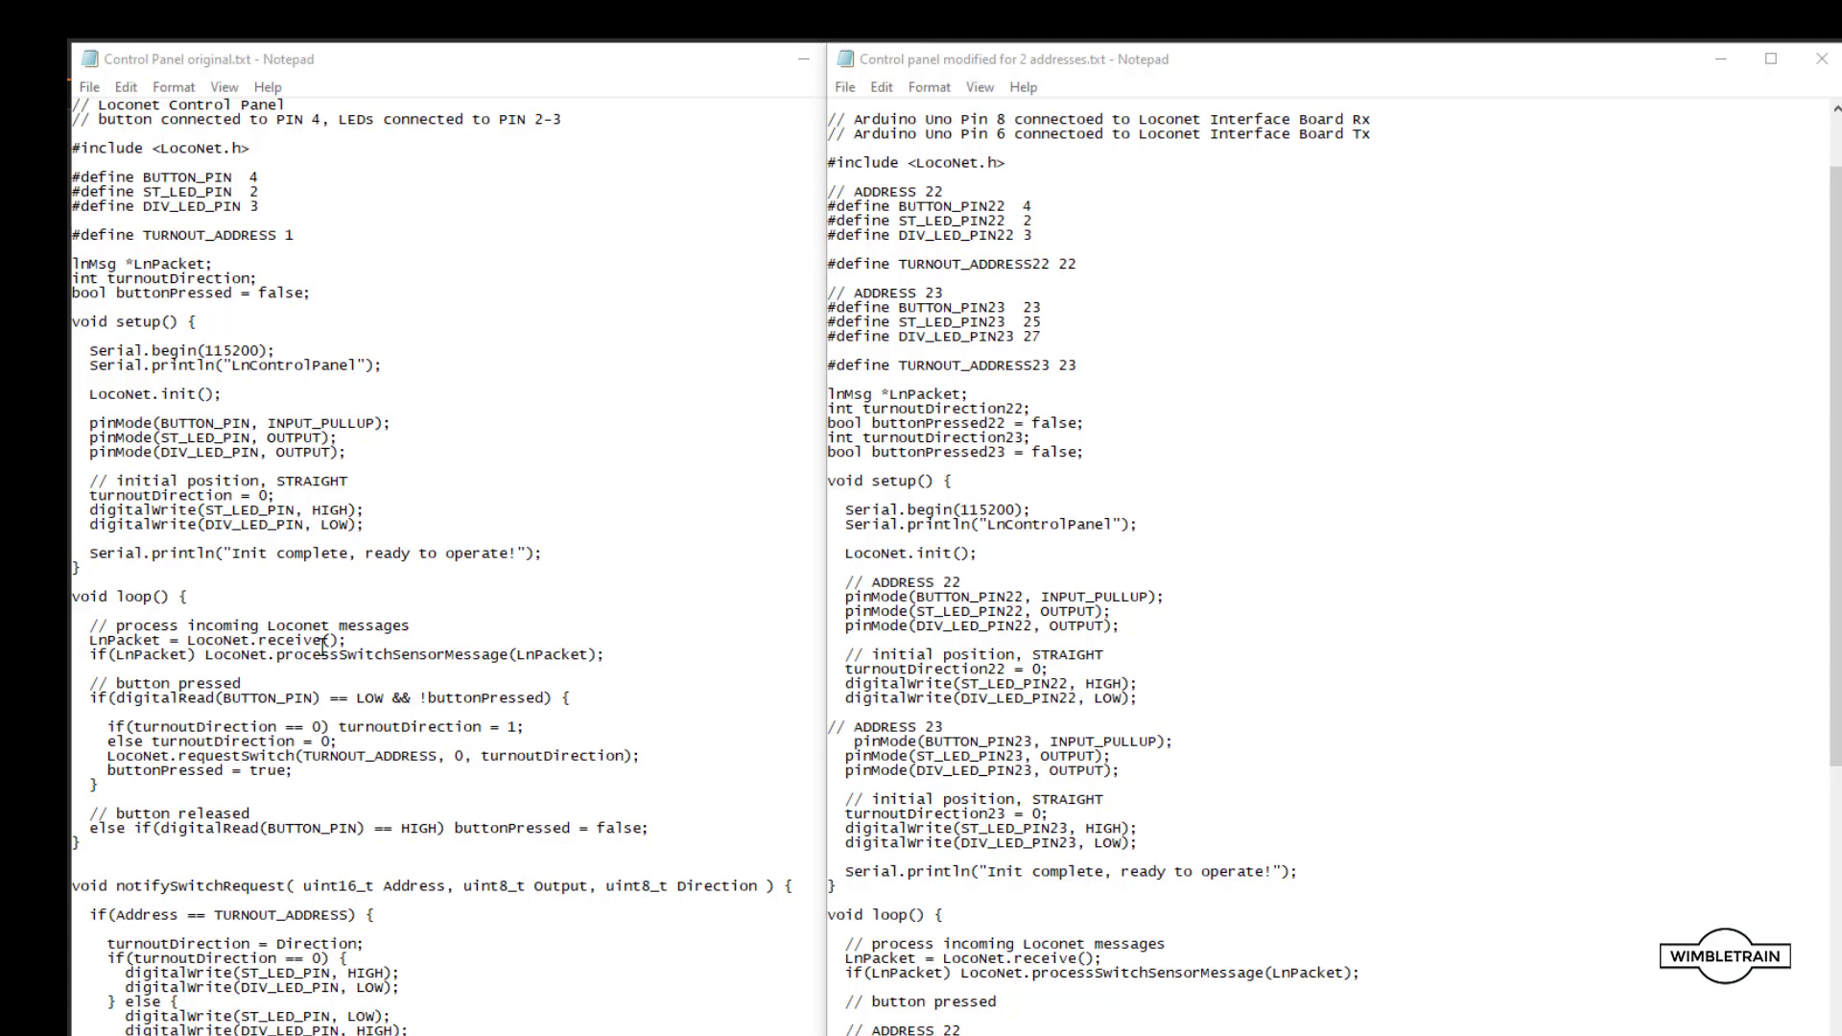
{"action": "mouse_move", "coordinate": [360, 666]}
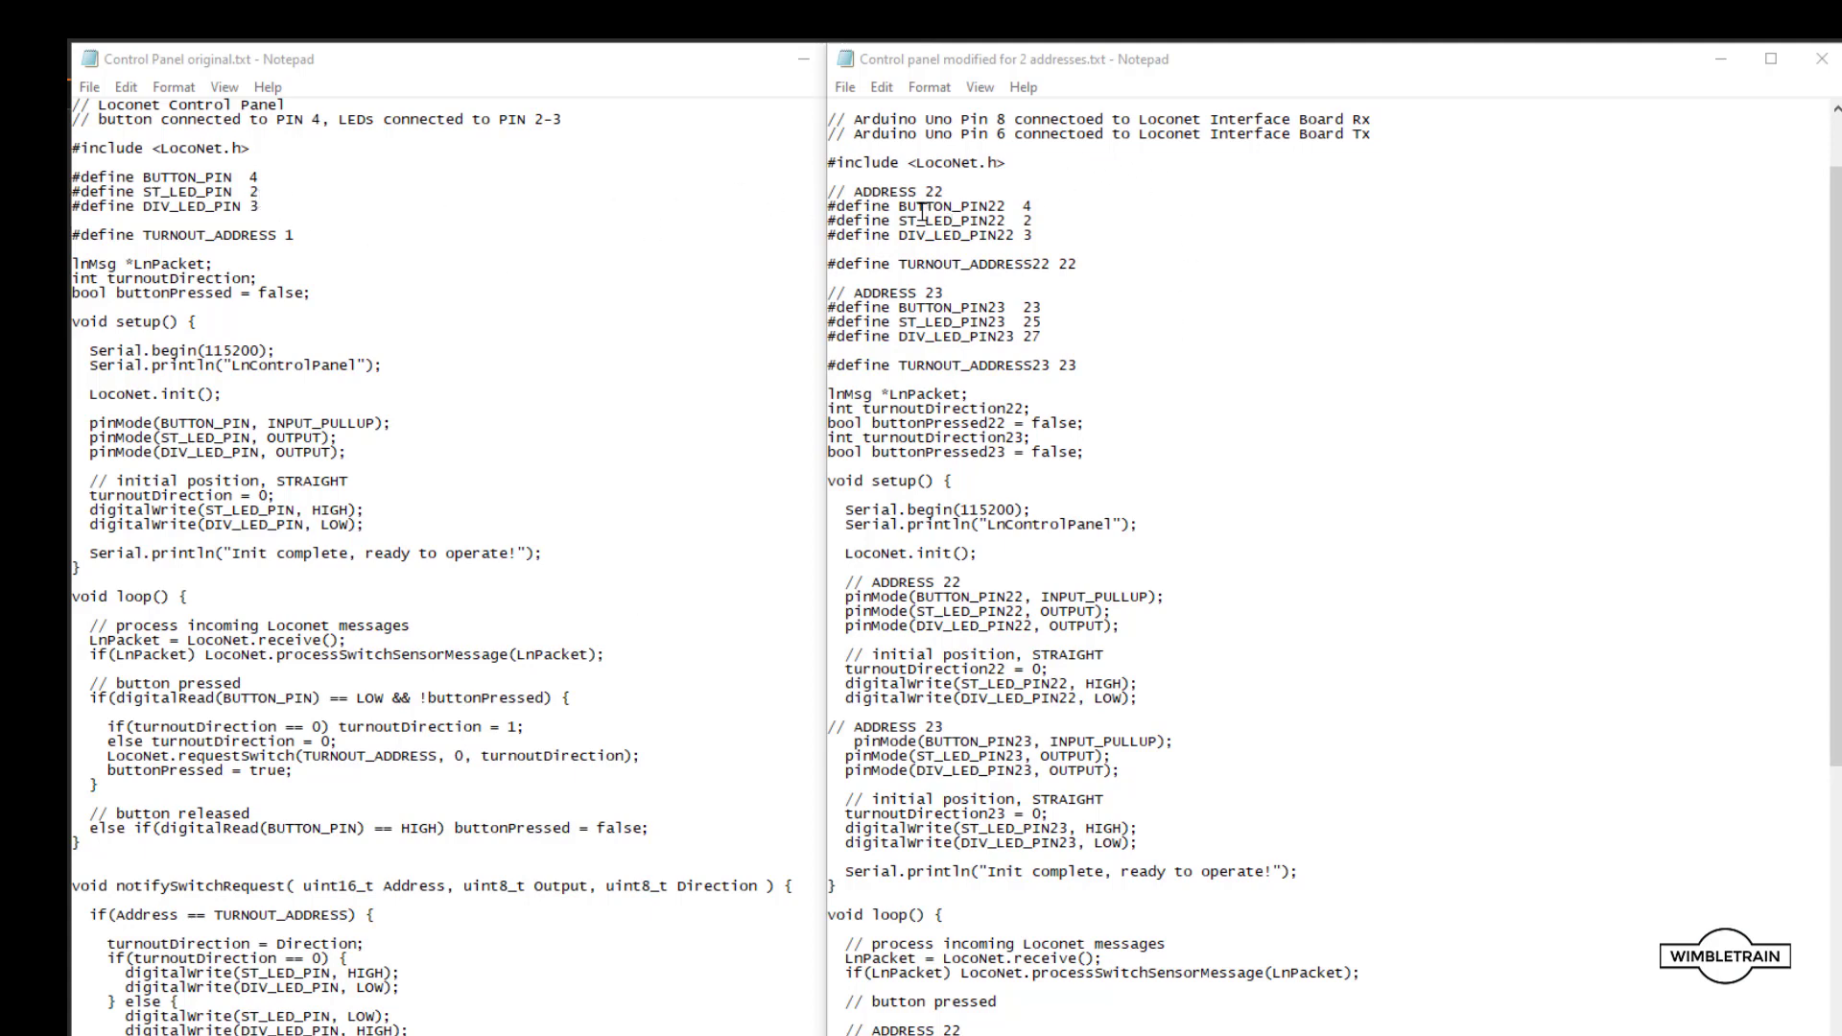
{"action": "mouse_move", "coordinate": [979, 307]}
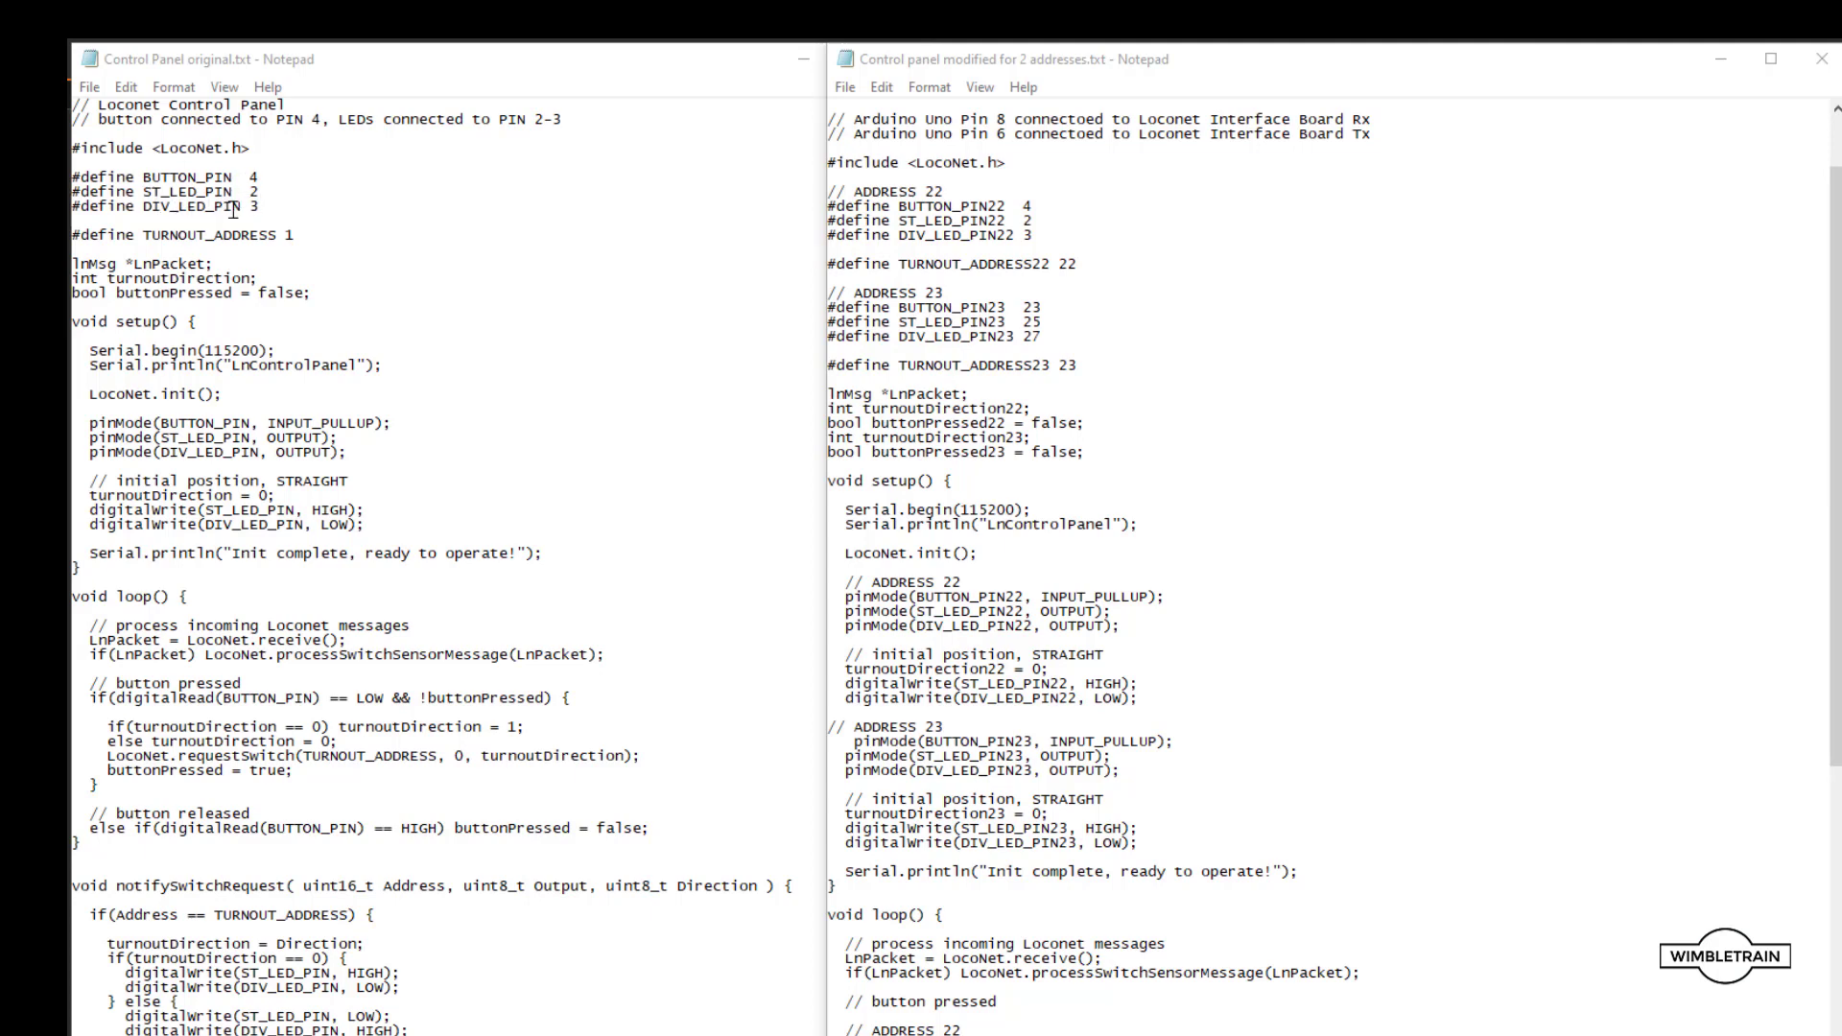
{"action": "mouse_move", "coordinate": [721, 216]}
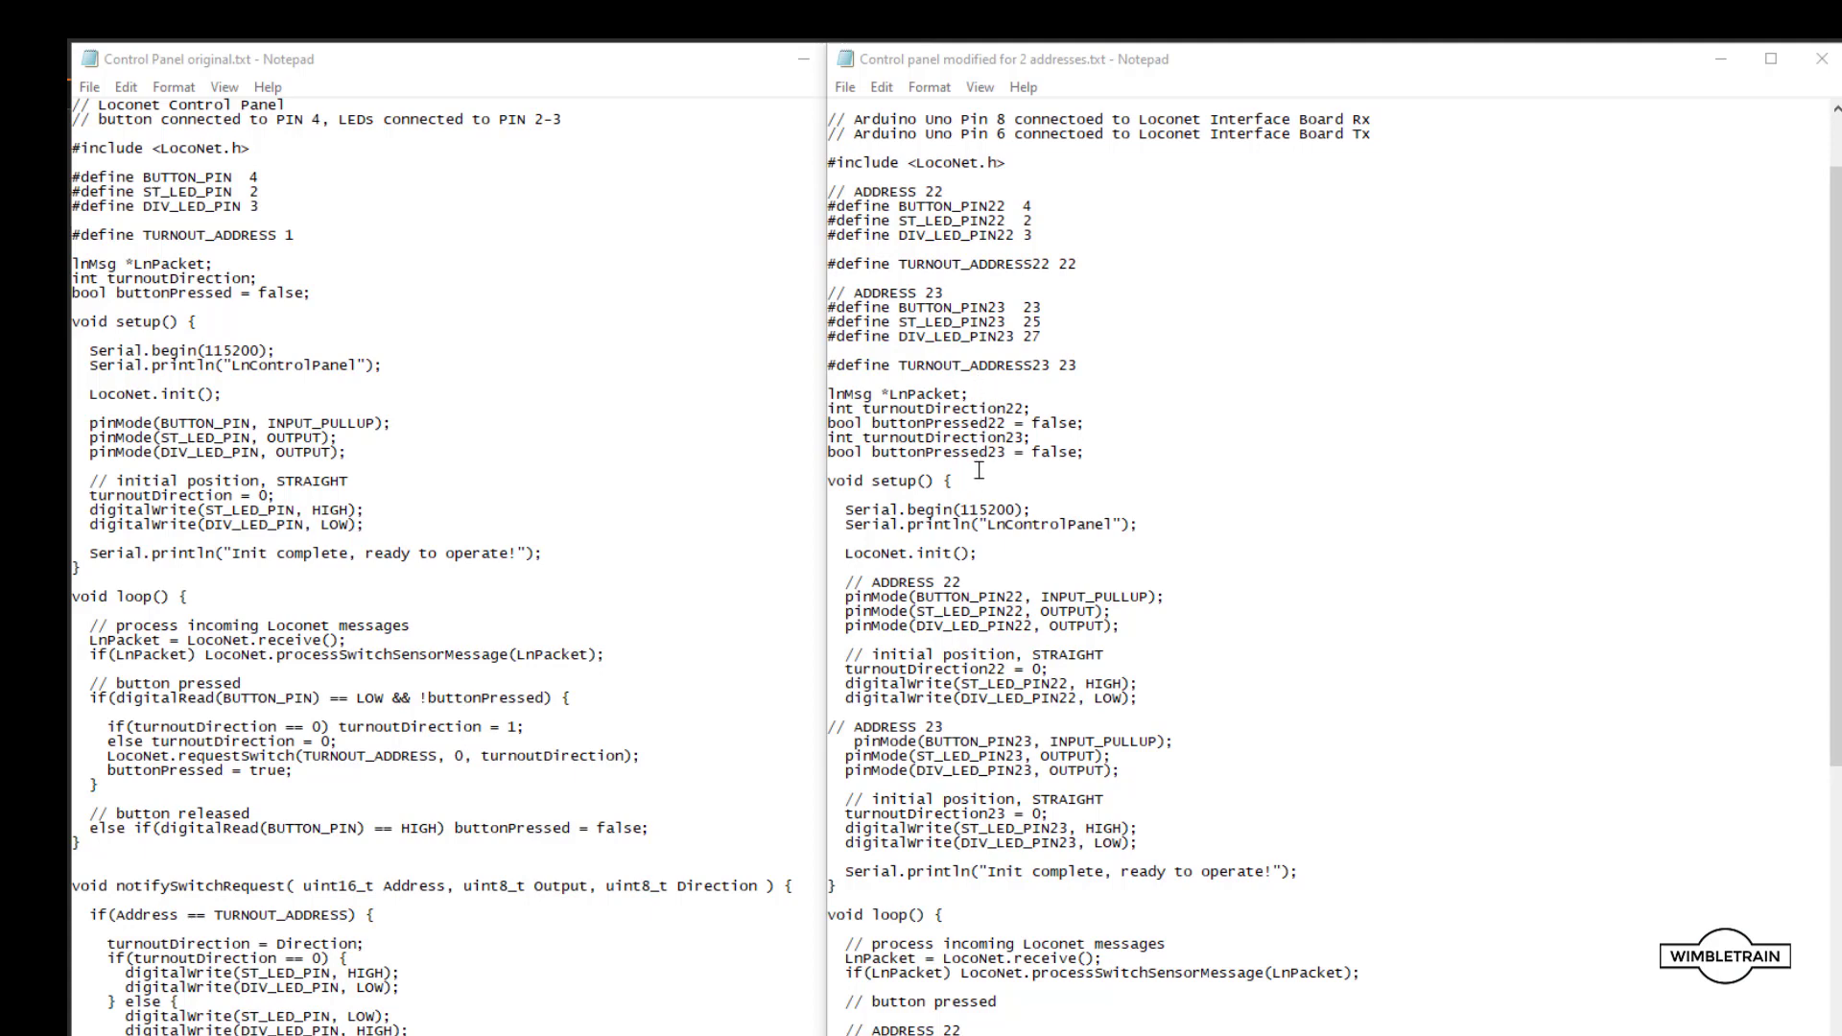
{"action": "mouse_move", "coordinate": [1131, 438]}
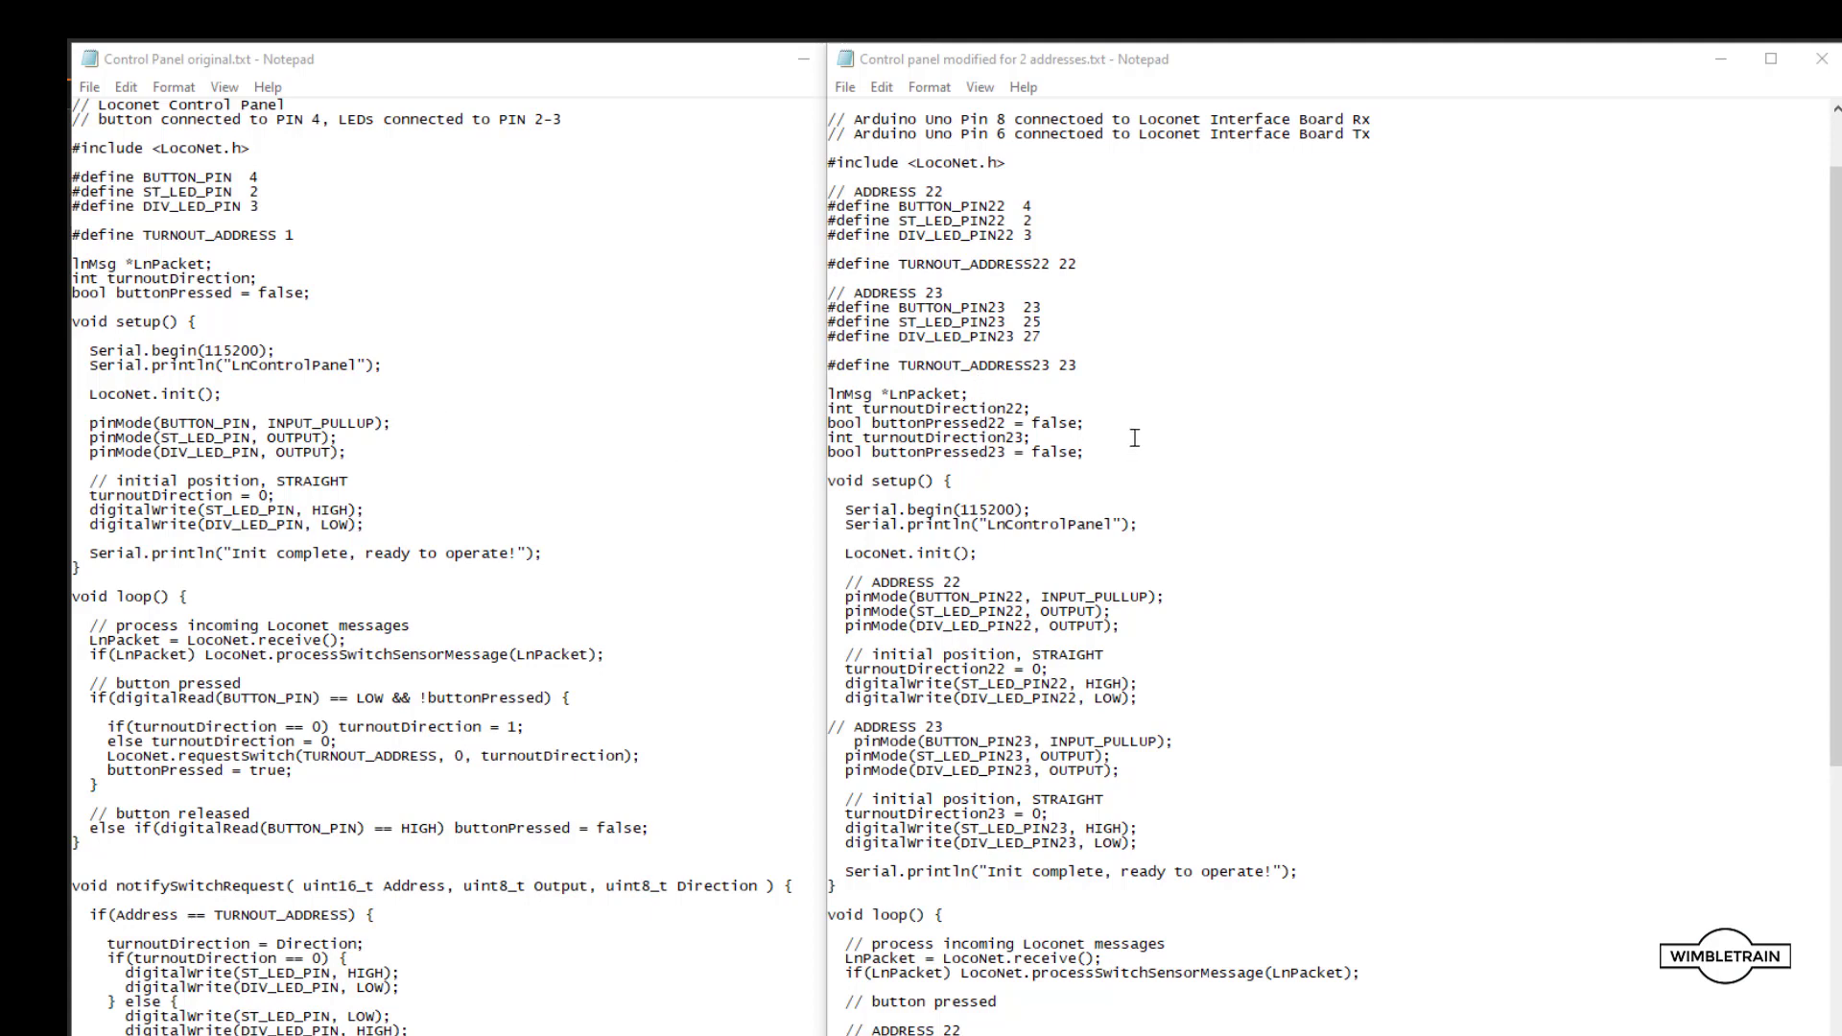
{"action": "mouse_move", "coordinate": [941, 399]}
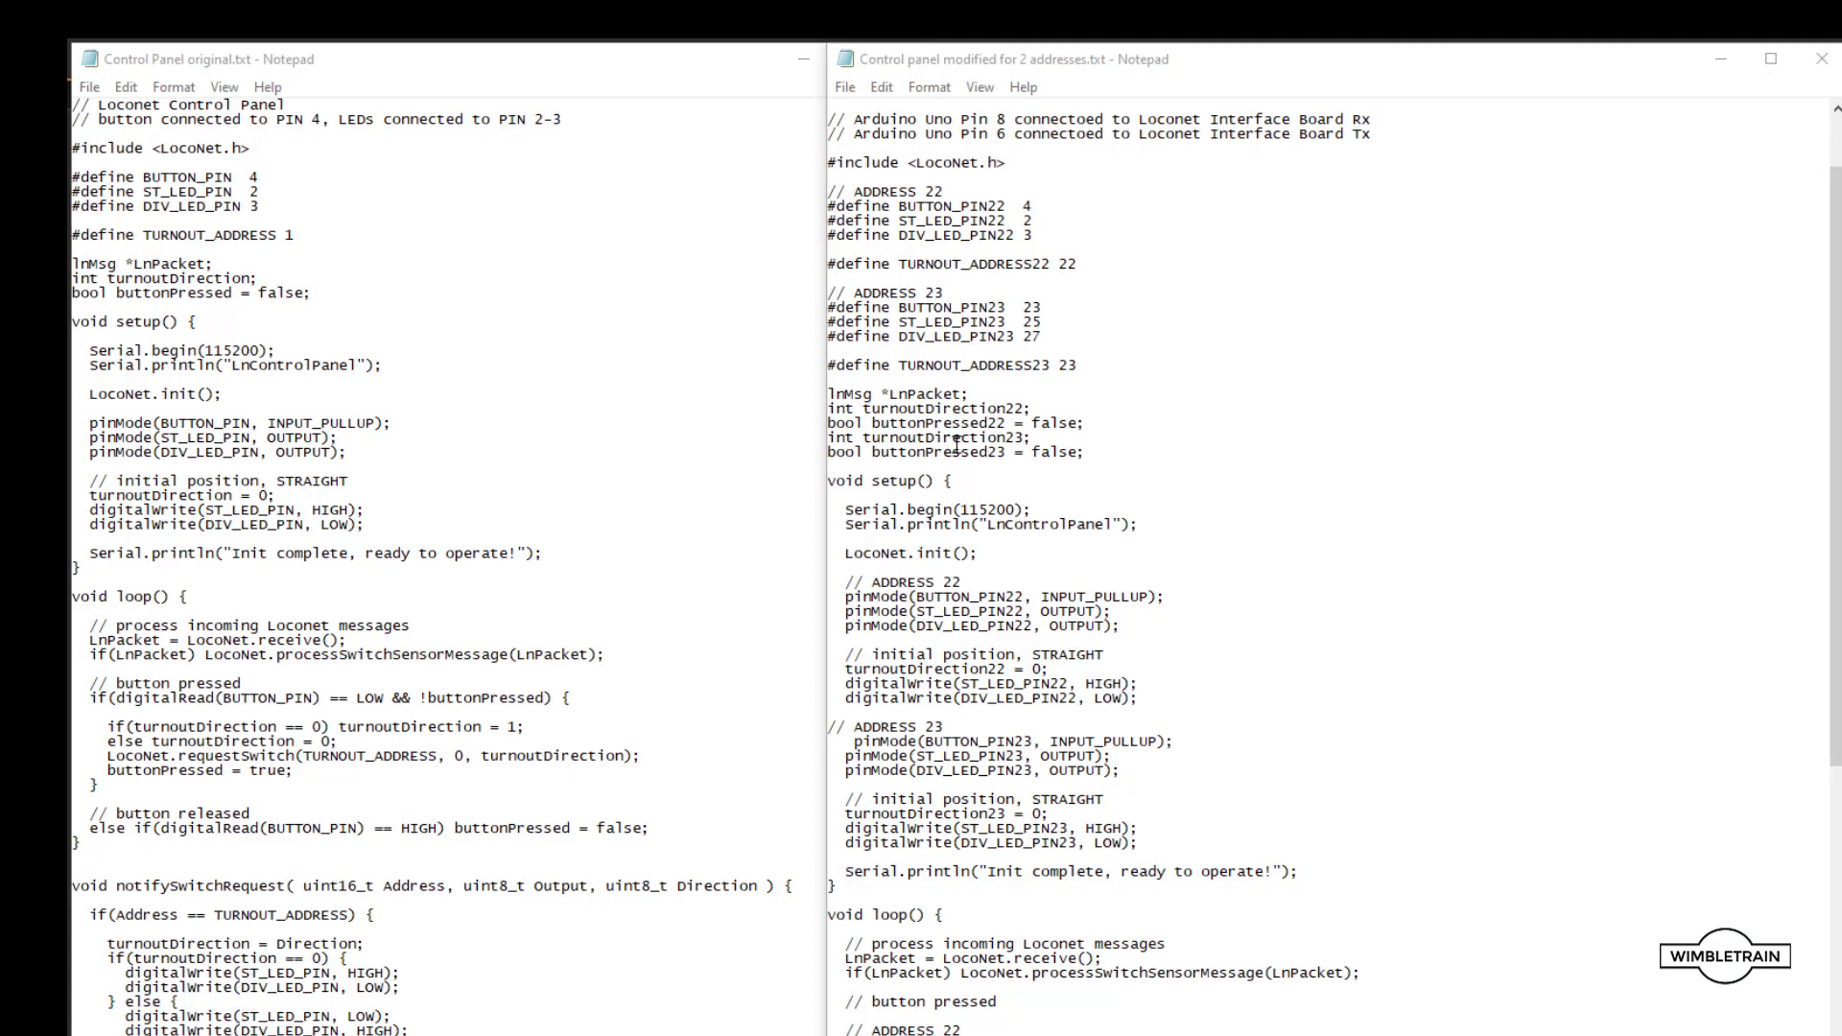
{"action": "mouse_move", "coordinate": [996, 456]}
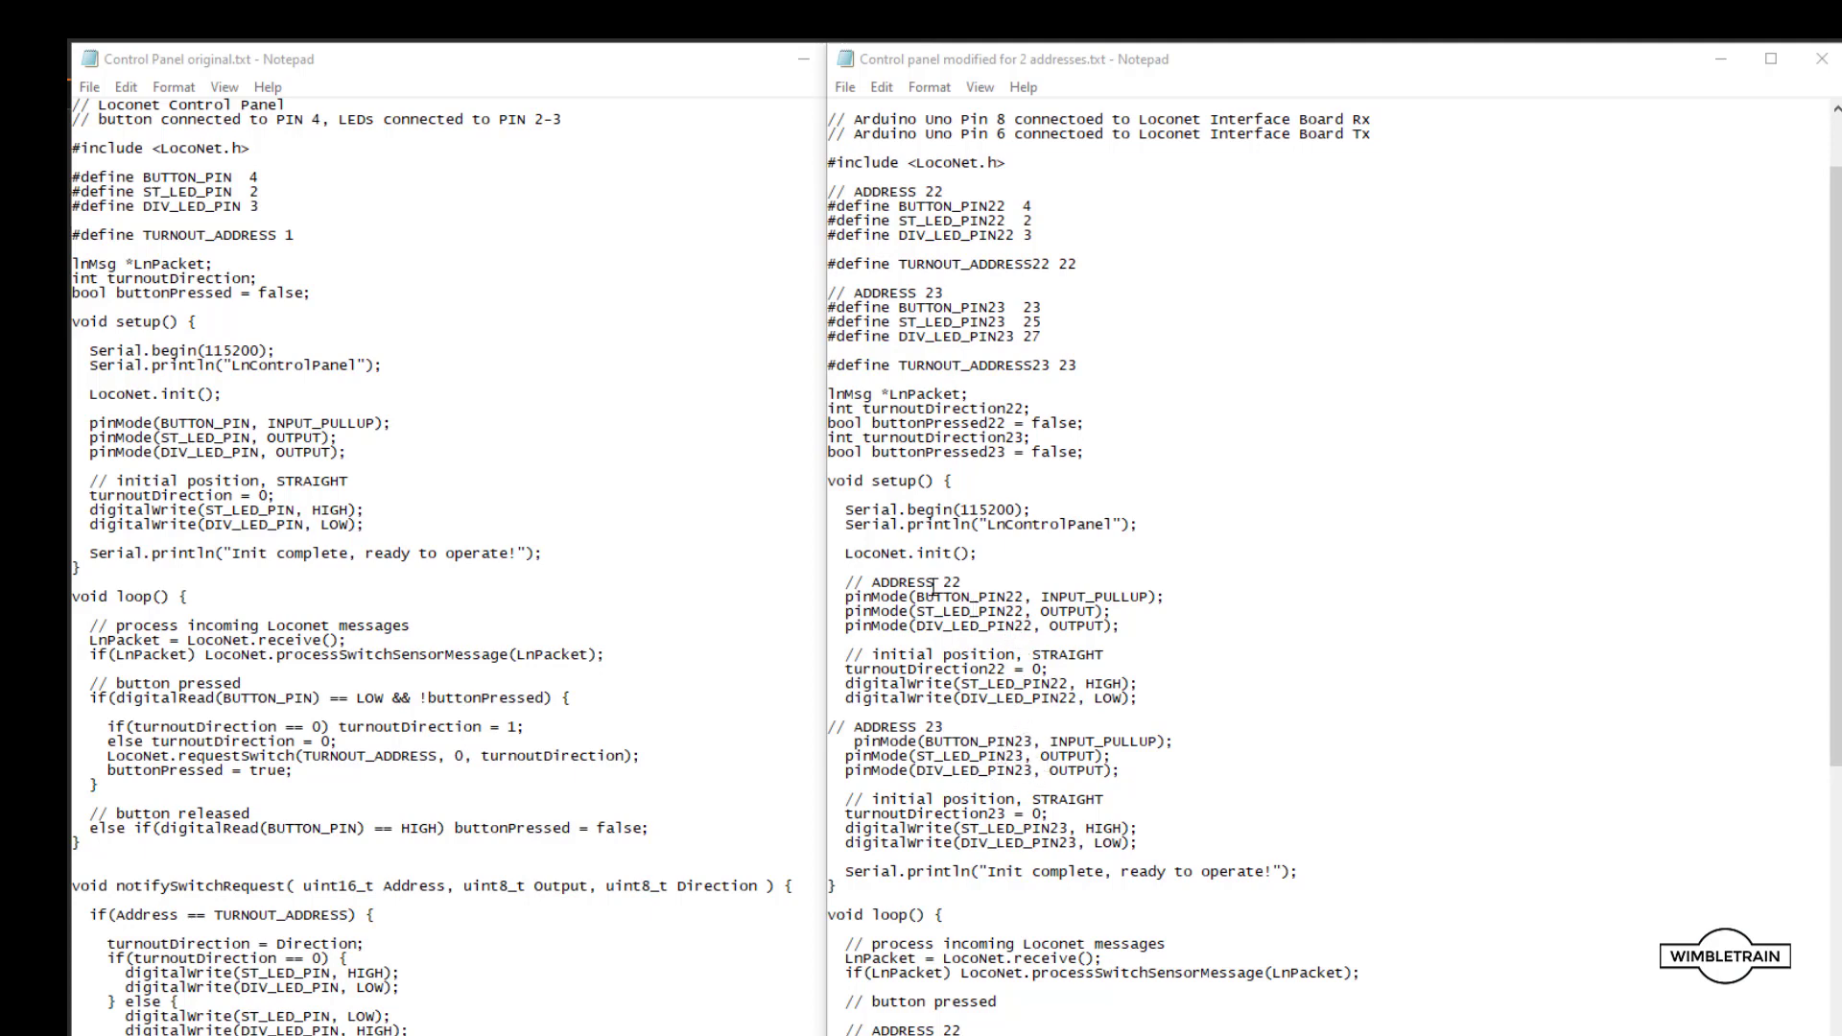
{"action": "mouse_move", "coordinate": [1252, 661]}
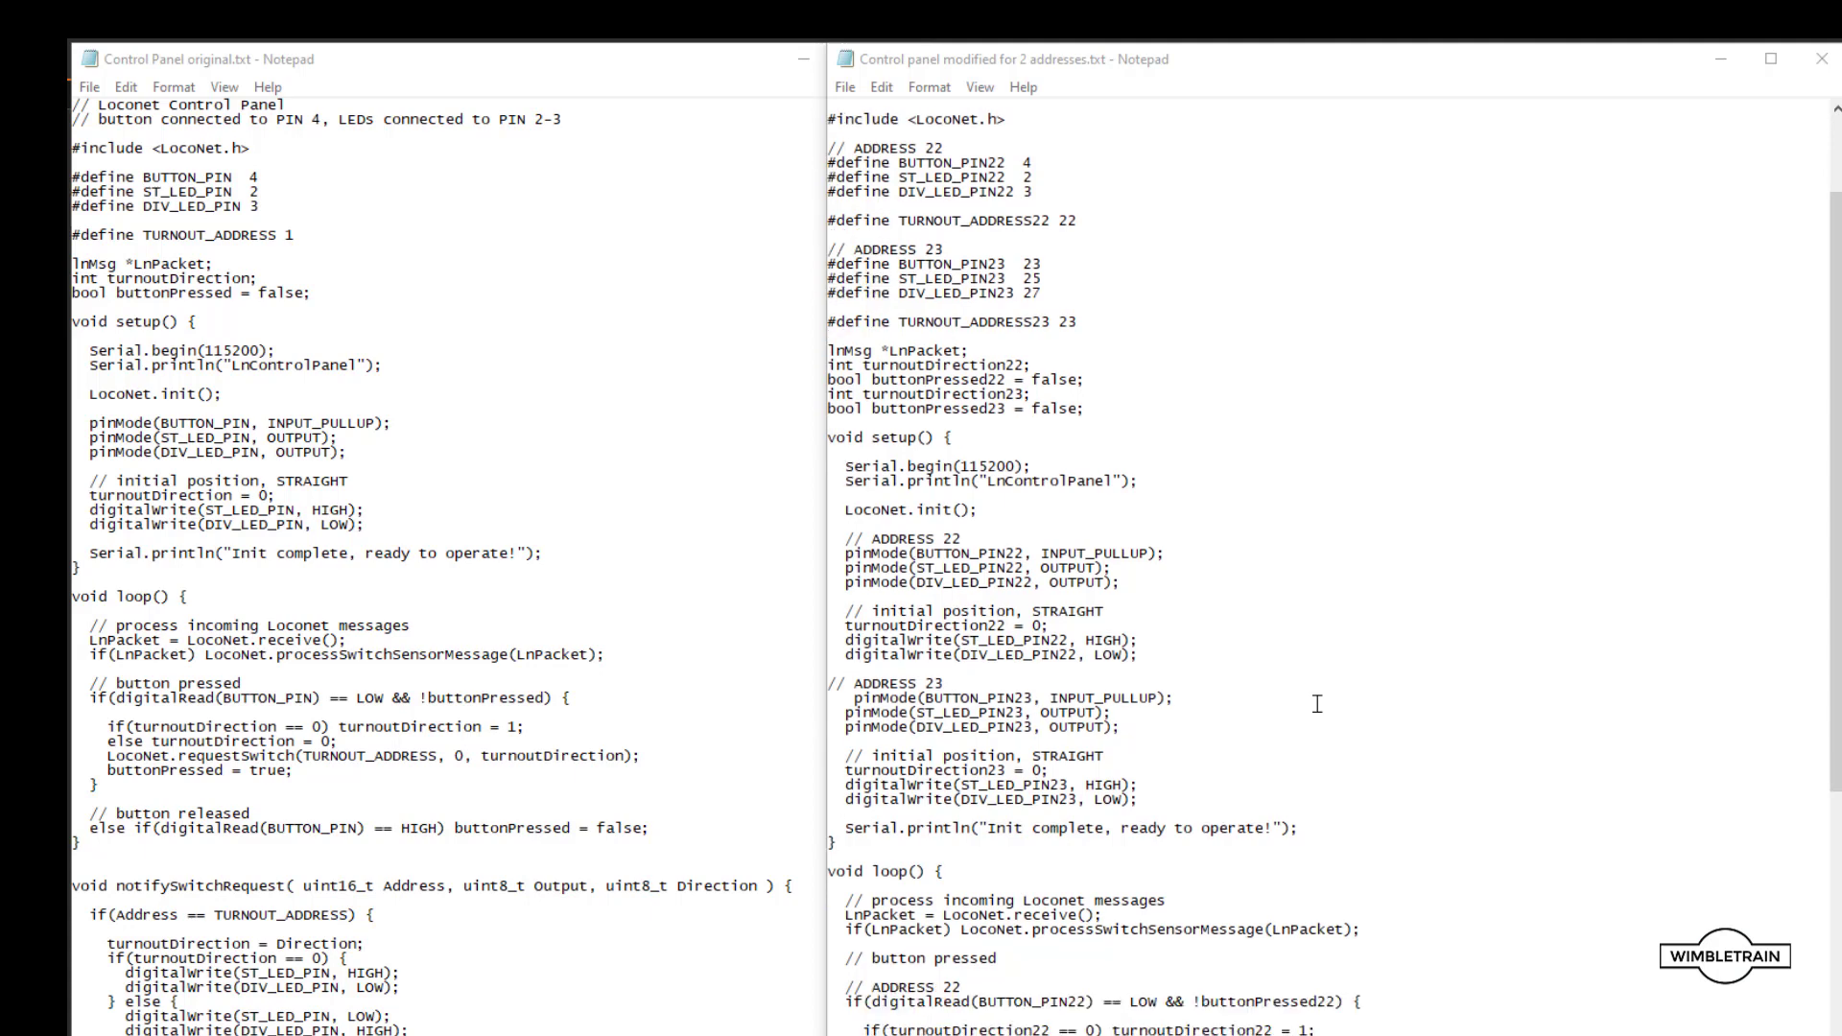
Scroll the two-address sketch to the loop() handling for ADDRESS 22 and ADDRESS 23.
{"action": "scroll", "scroll_direction": "down", "scroll_amount": 3}
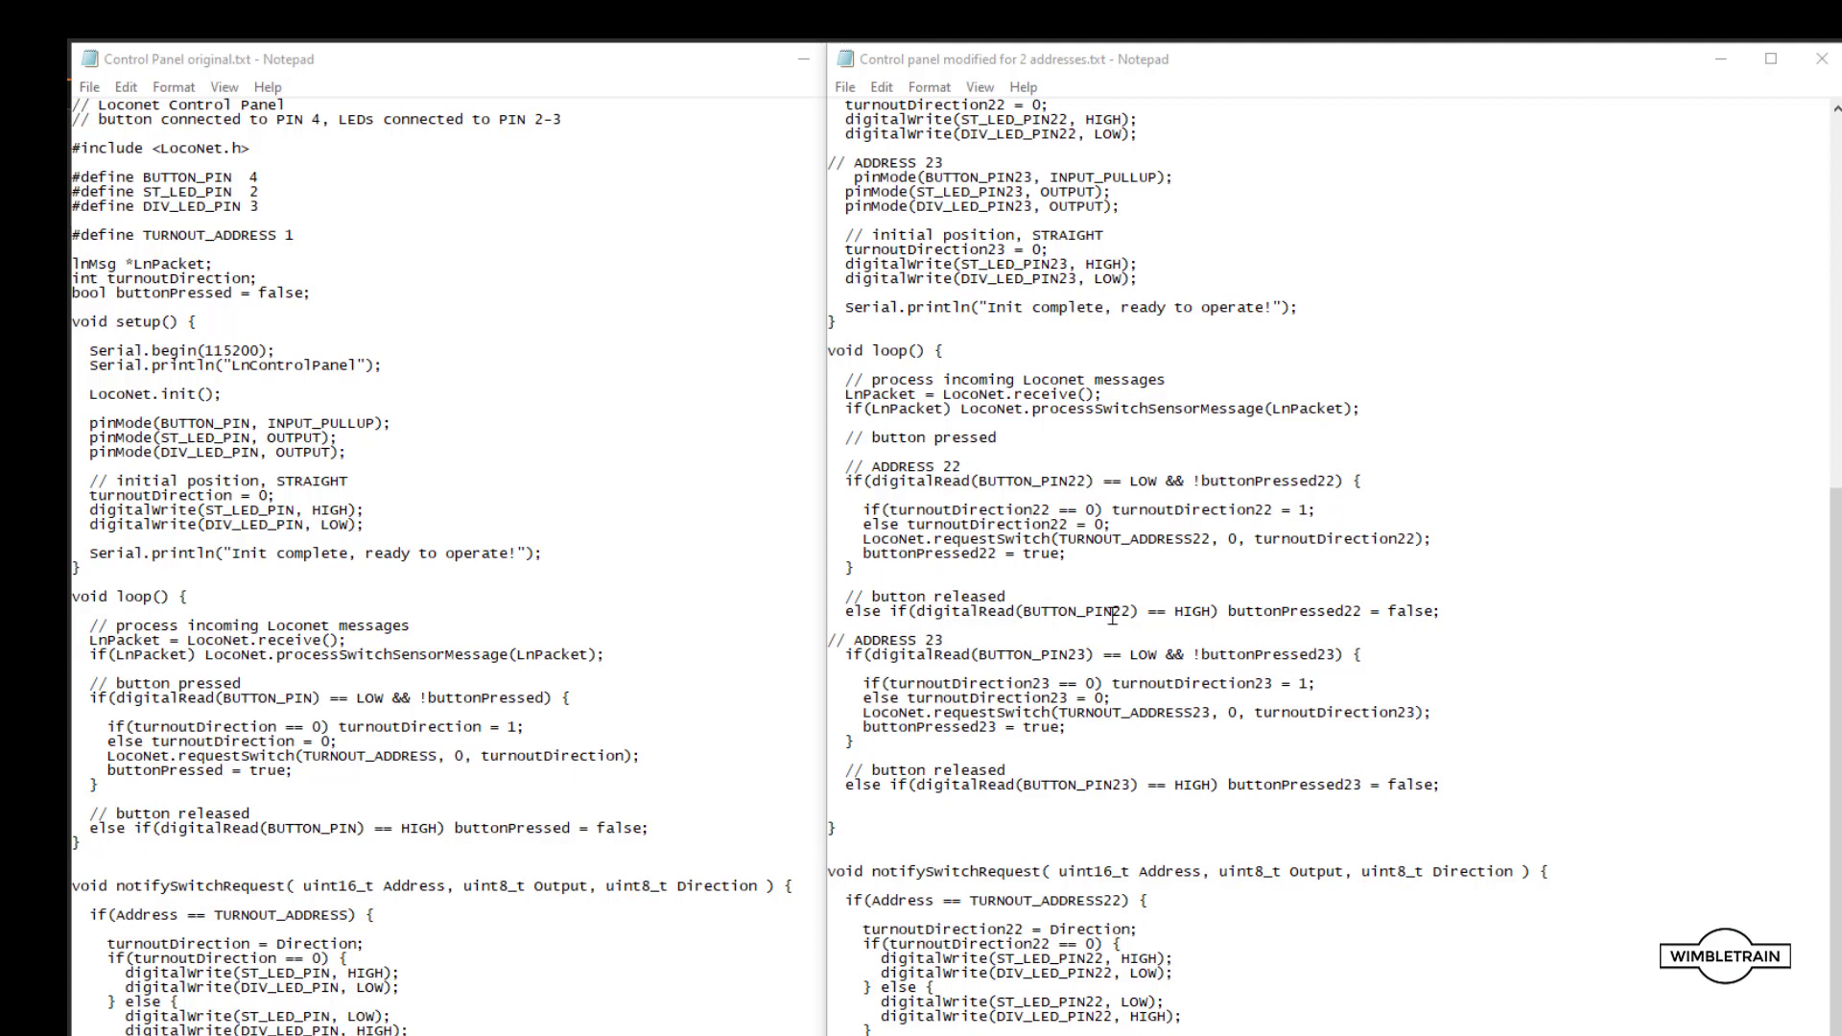
{"action": "mouse_move", "coordinate": [981, 660]}
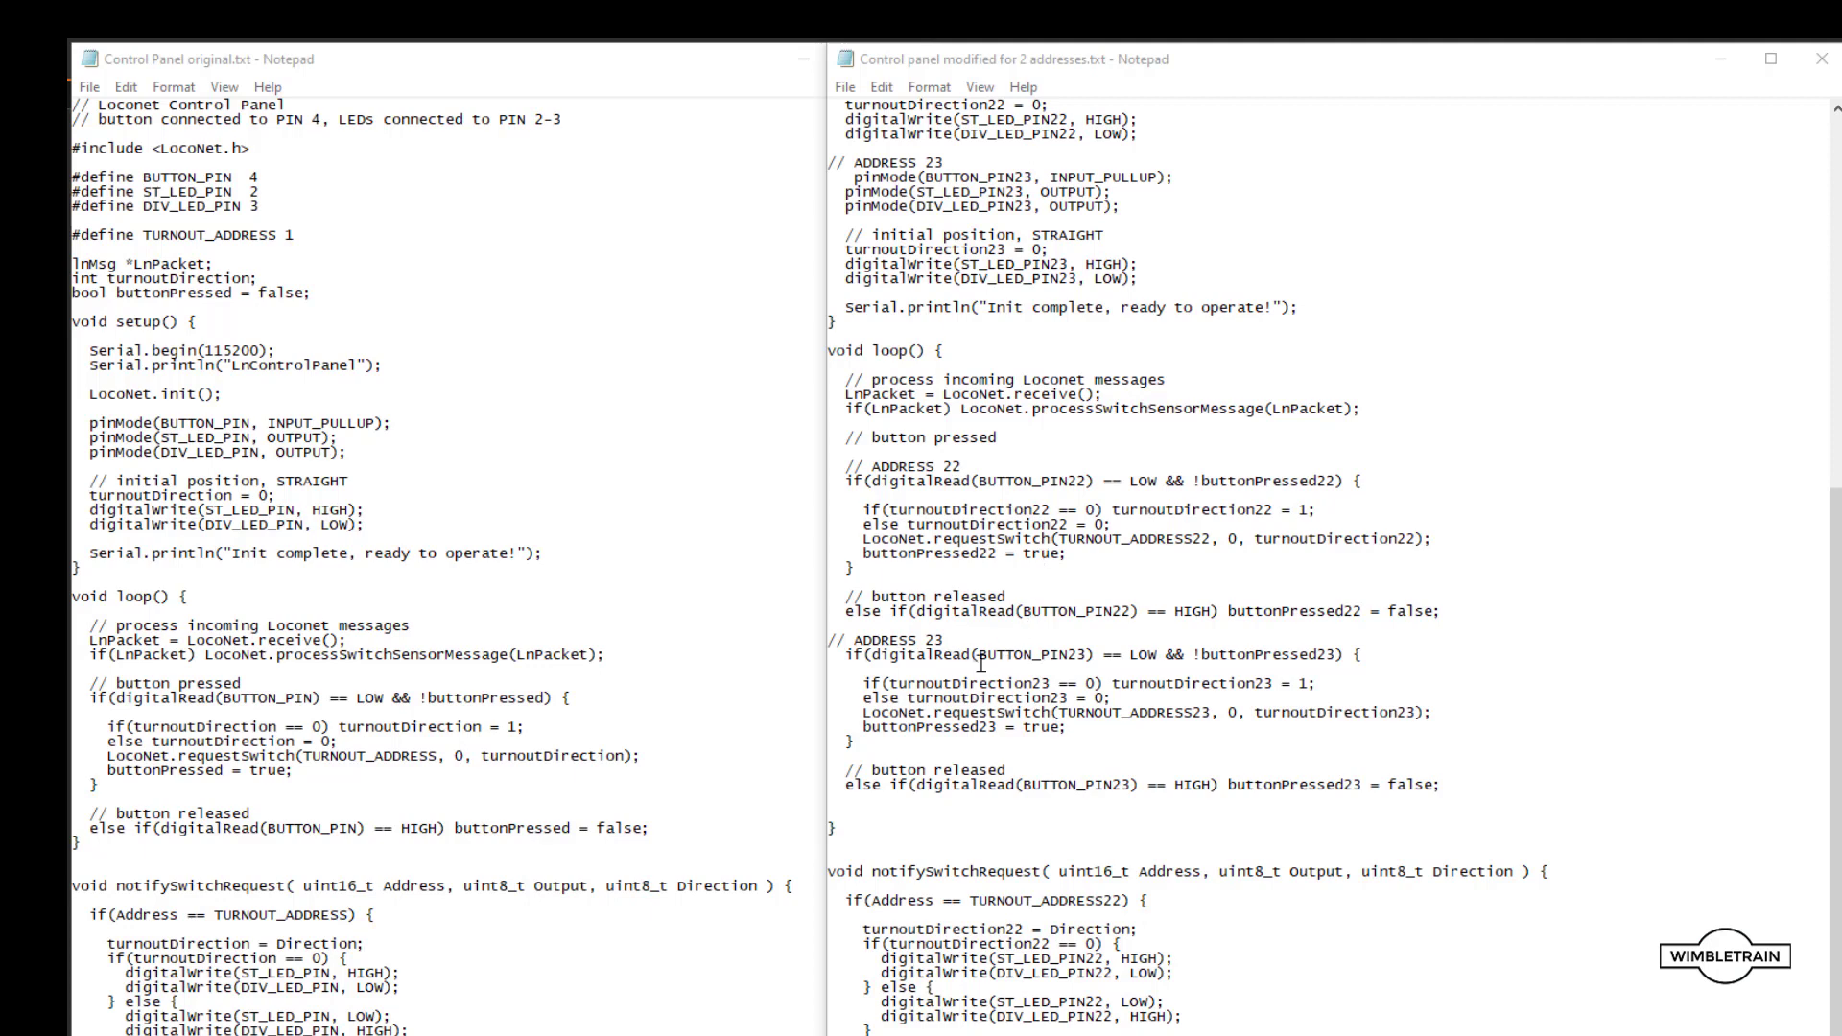
{"action": "mouse_move", "coordinate": [1067, 760]}
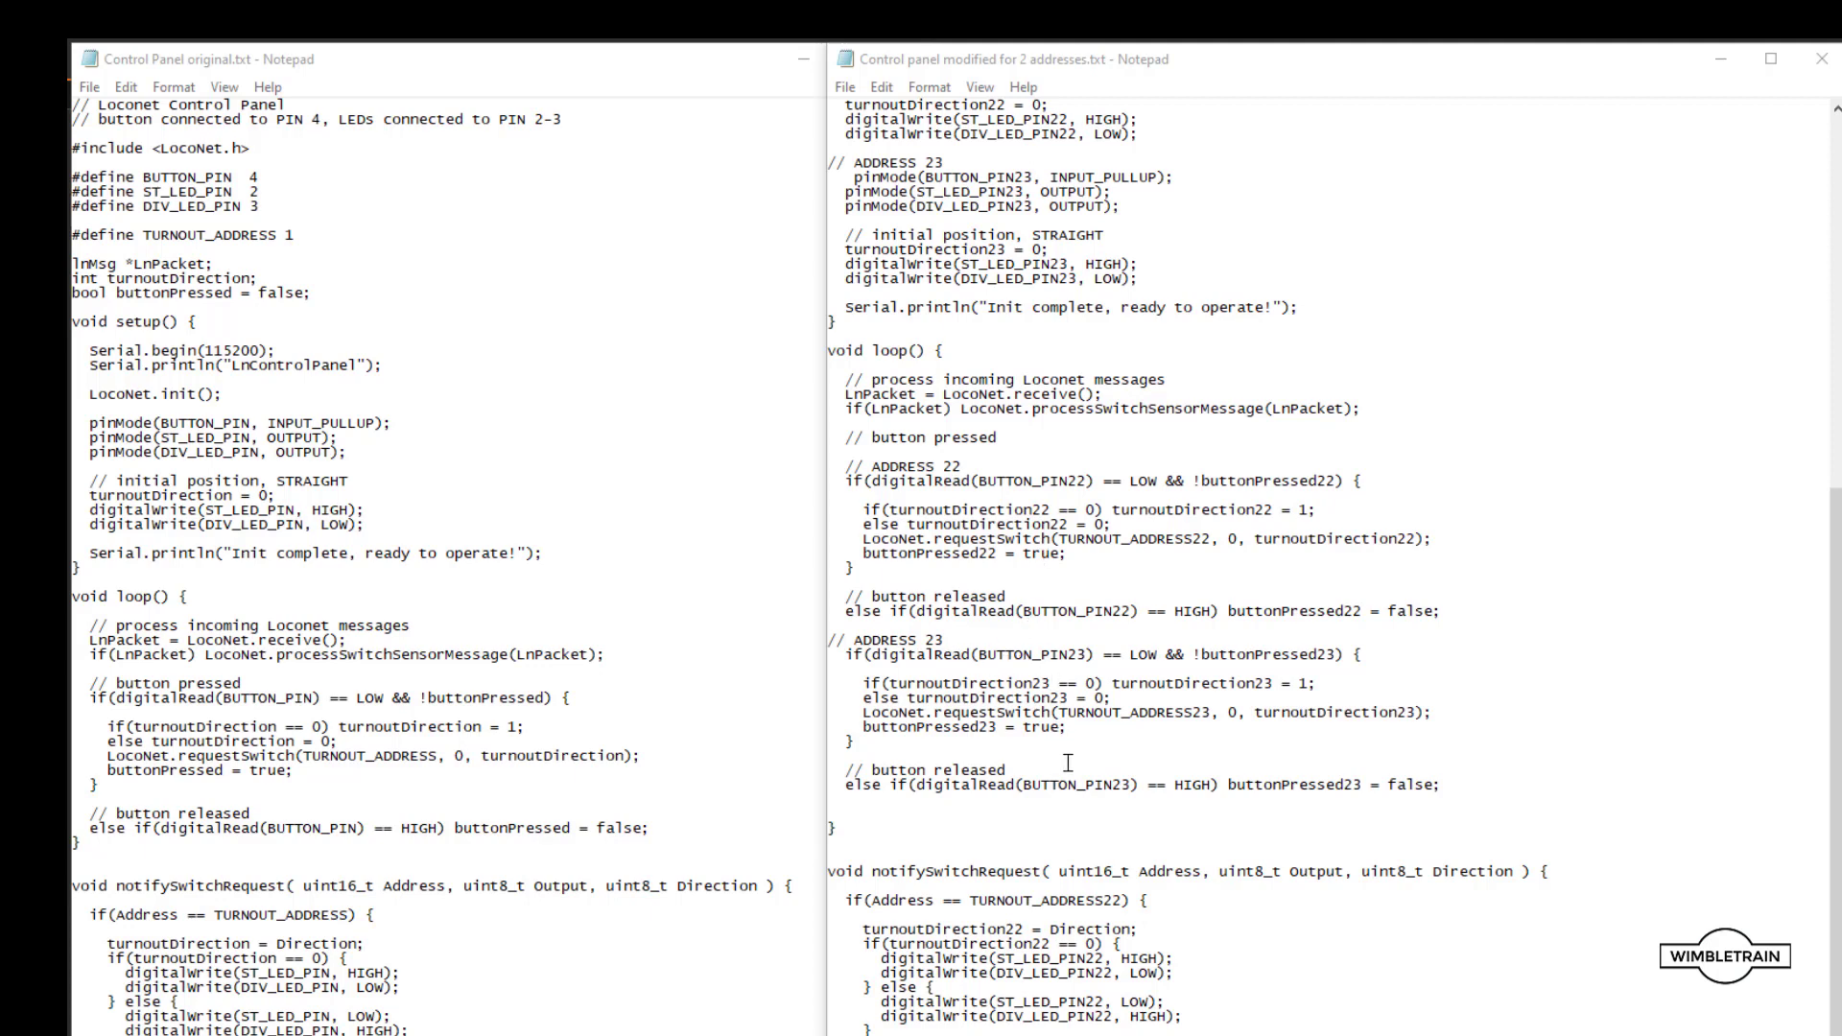
{"action": "scroll", "scroll_direction": "down", "scroll_amount": 3}
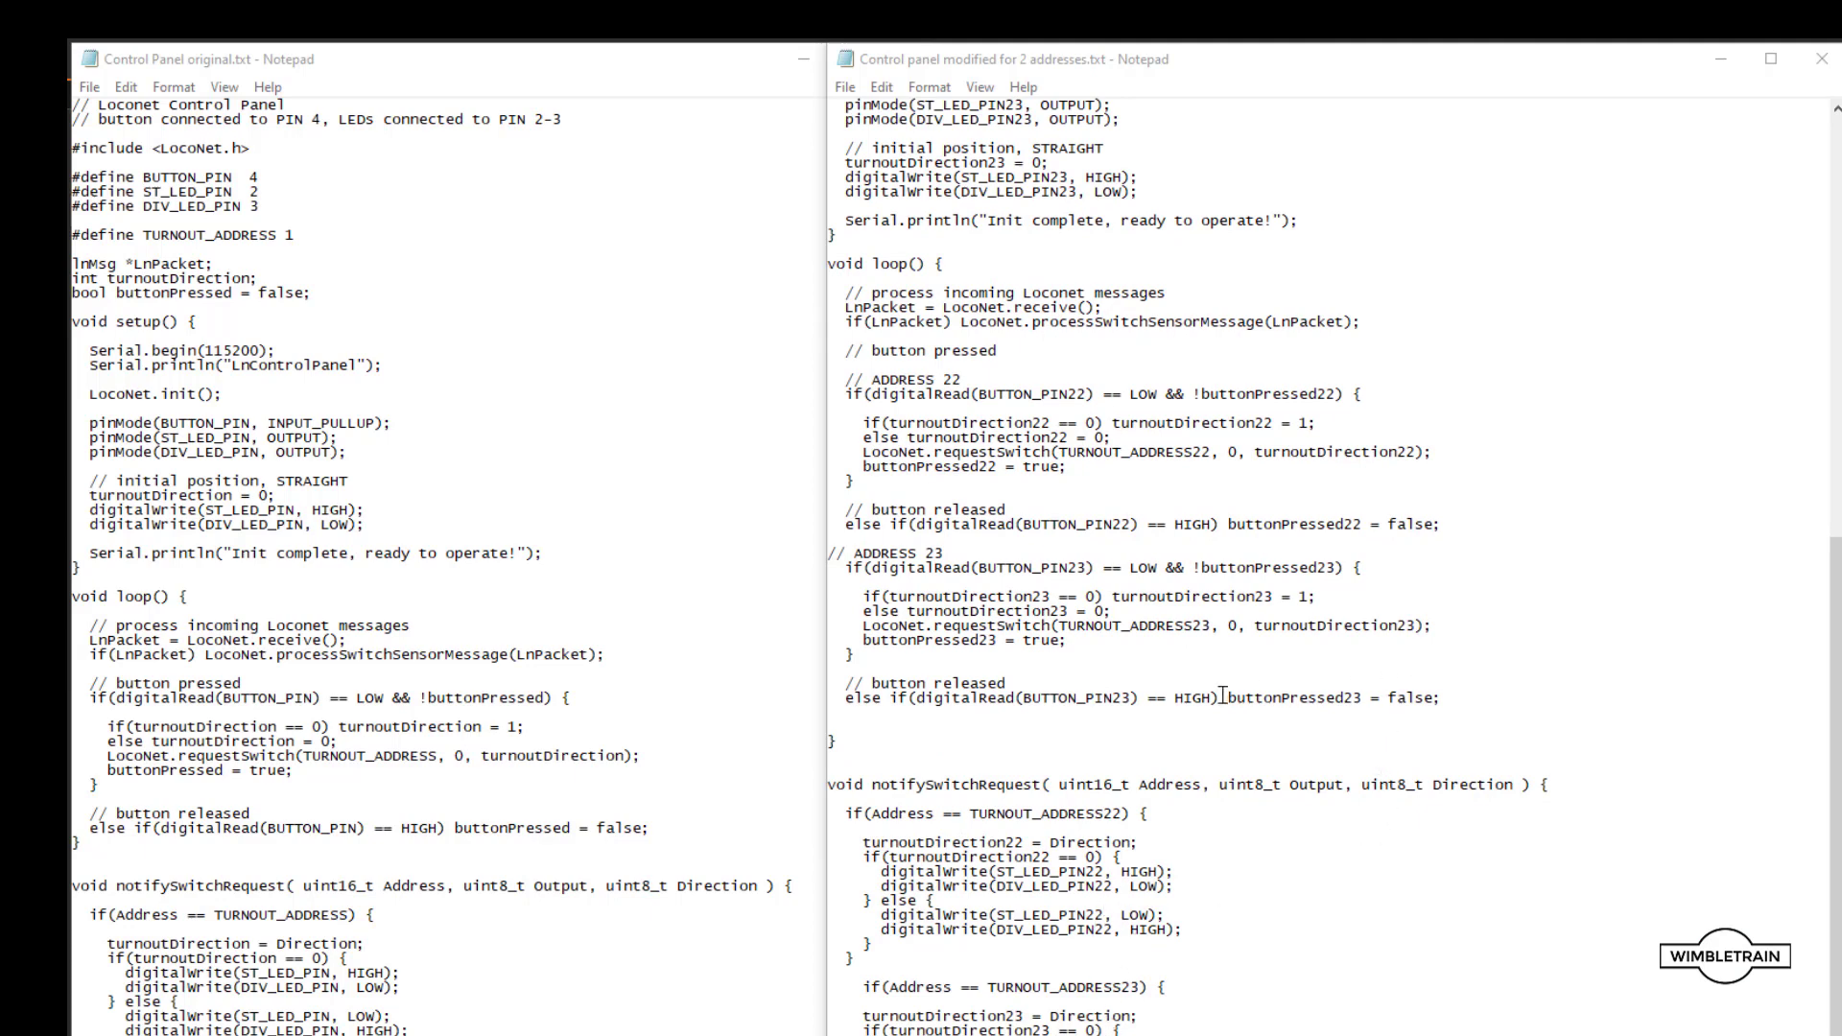
{"action": "mouse_move", "coordinate": [1152, 717]}
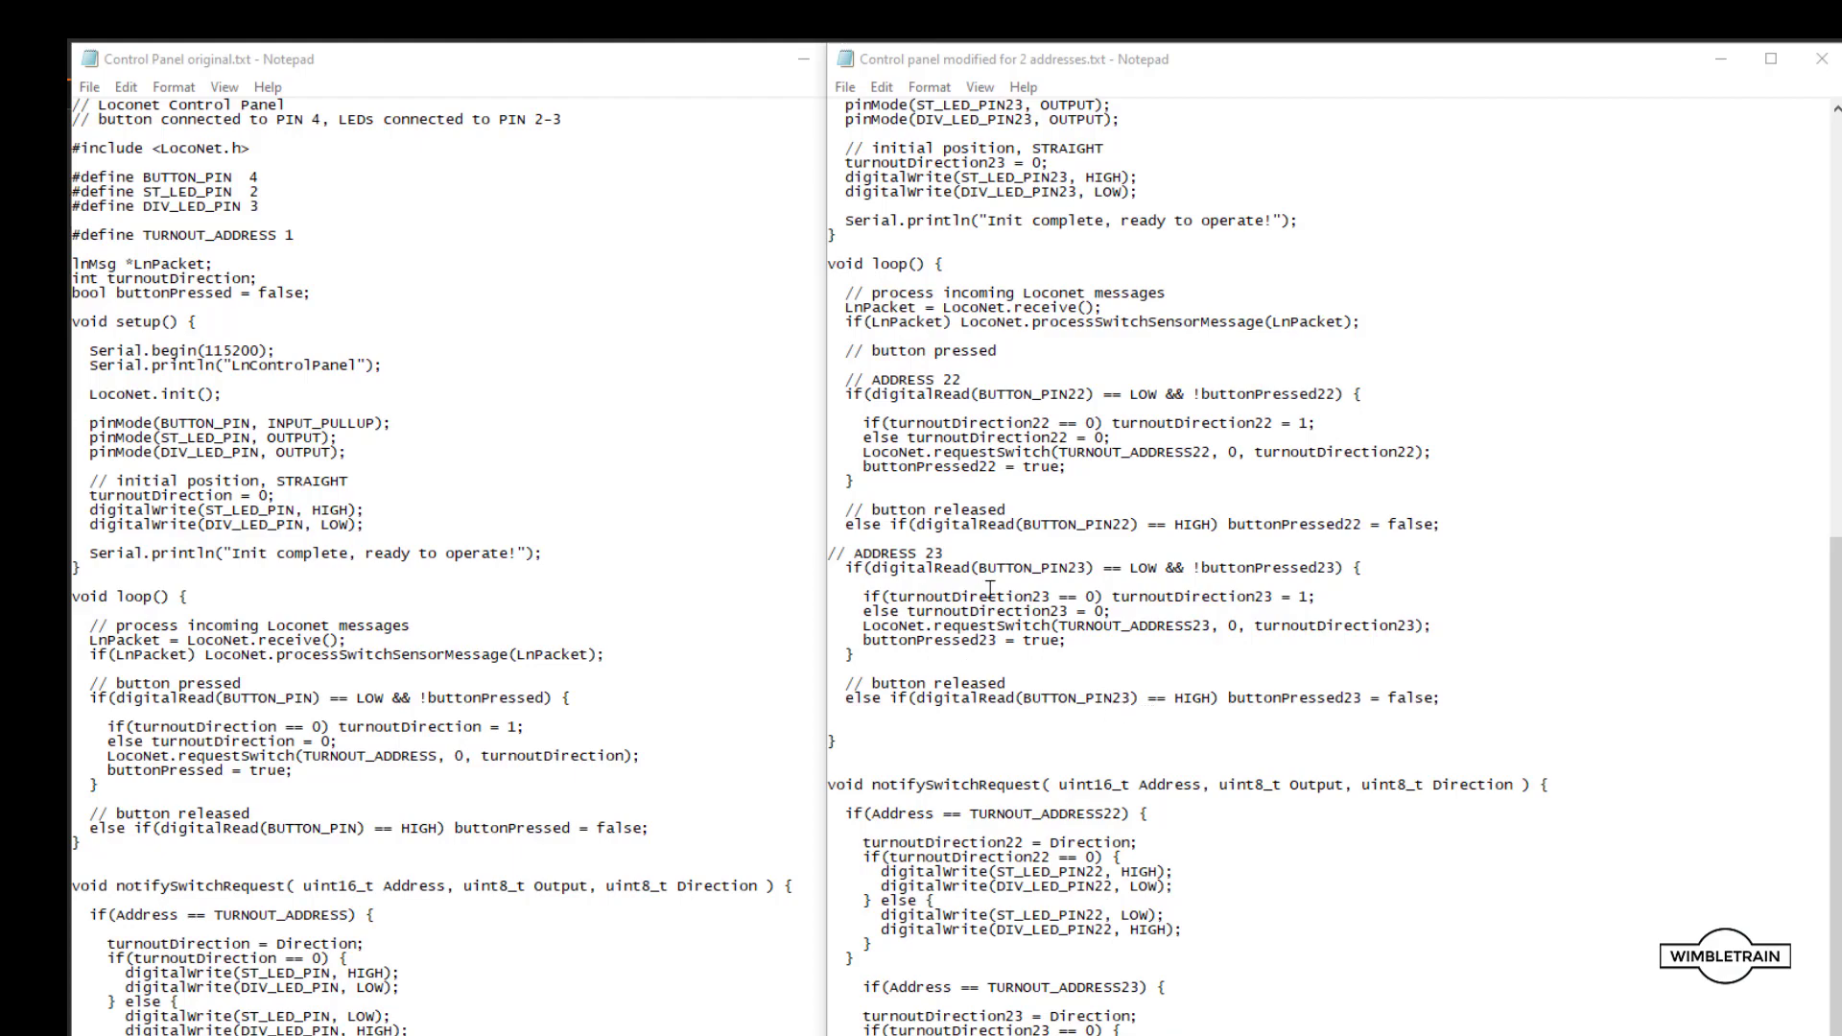
{"action": "scroll", "scroll_direction": "up", "scroll_amount": 3}
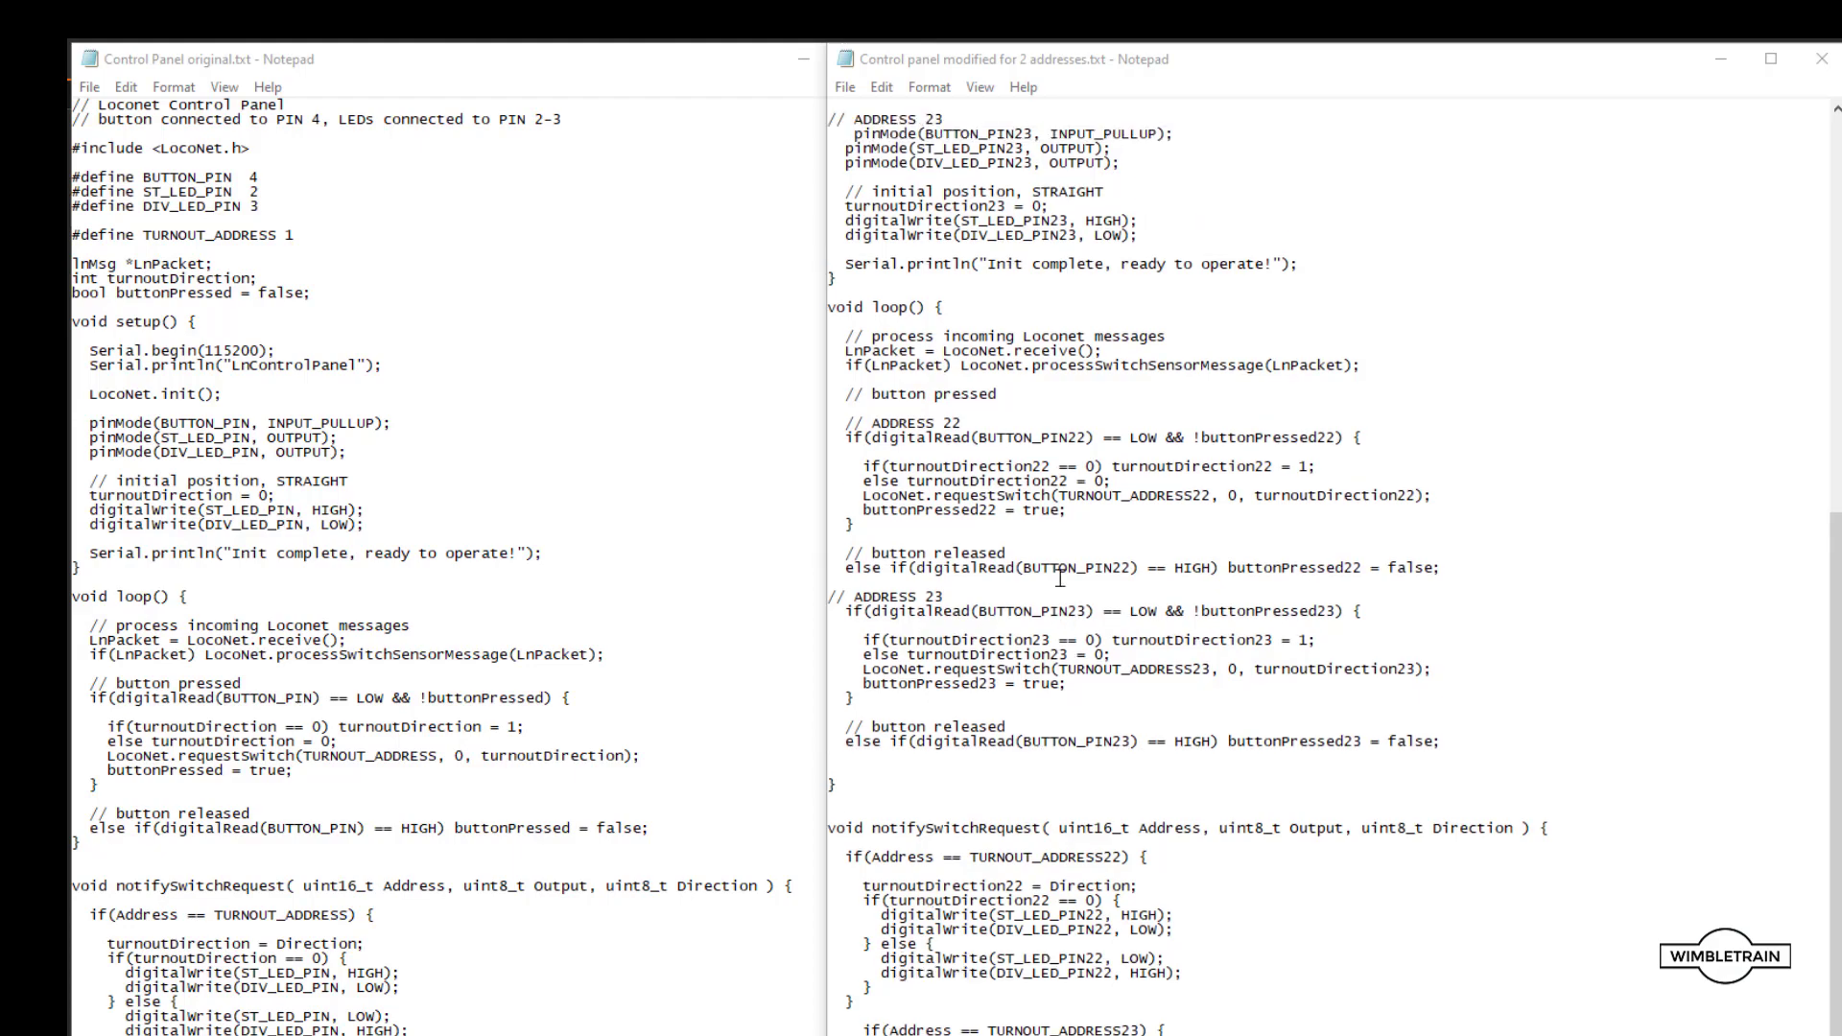
Scroll back up to the two-address sketch's header comments on pin wiring and LocoNet connections.
{"action": "scroll", "scroll_direction": "up", "scroll_amount": 3}
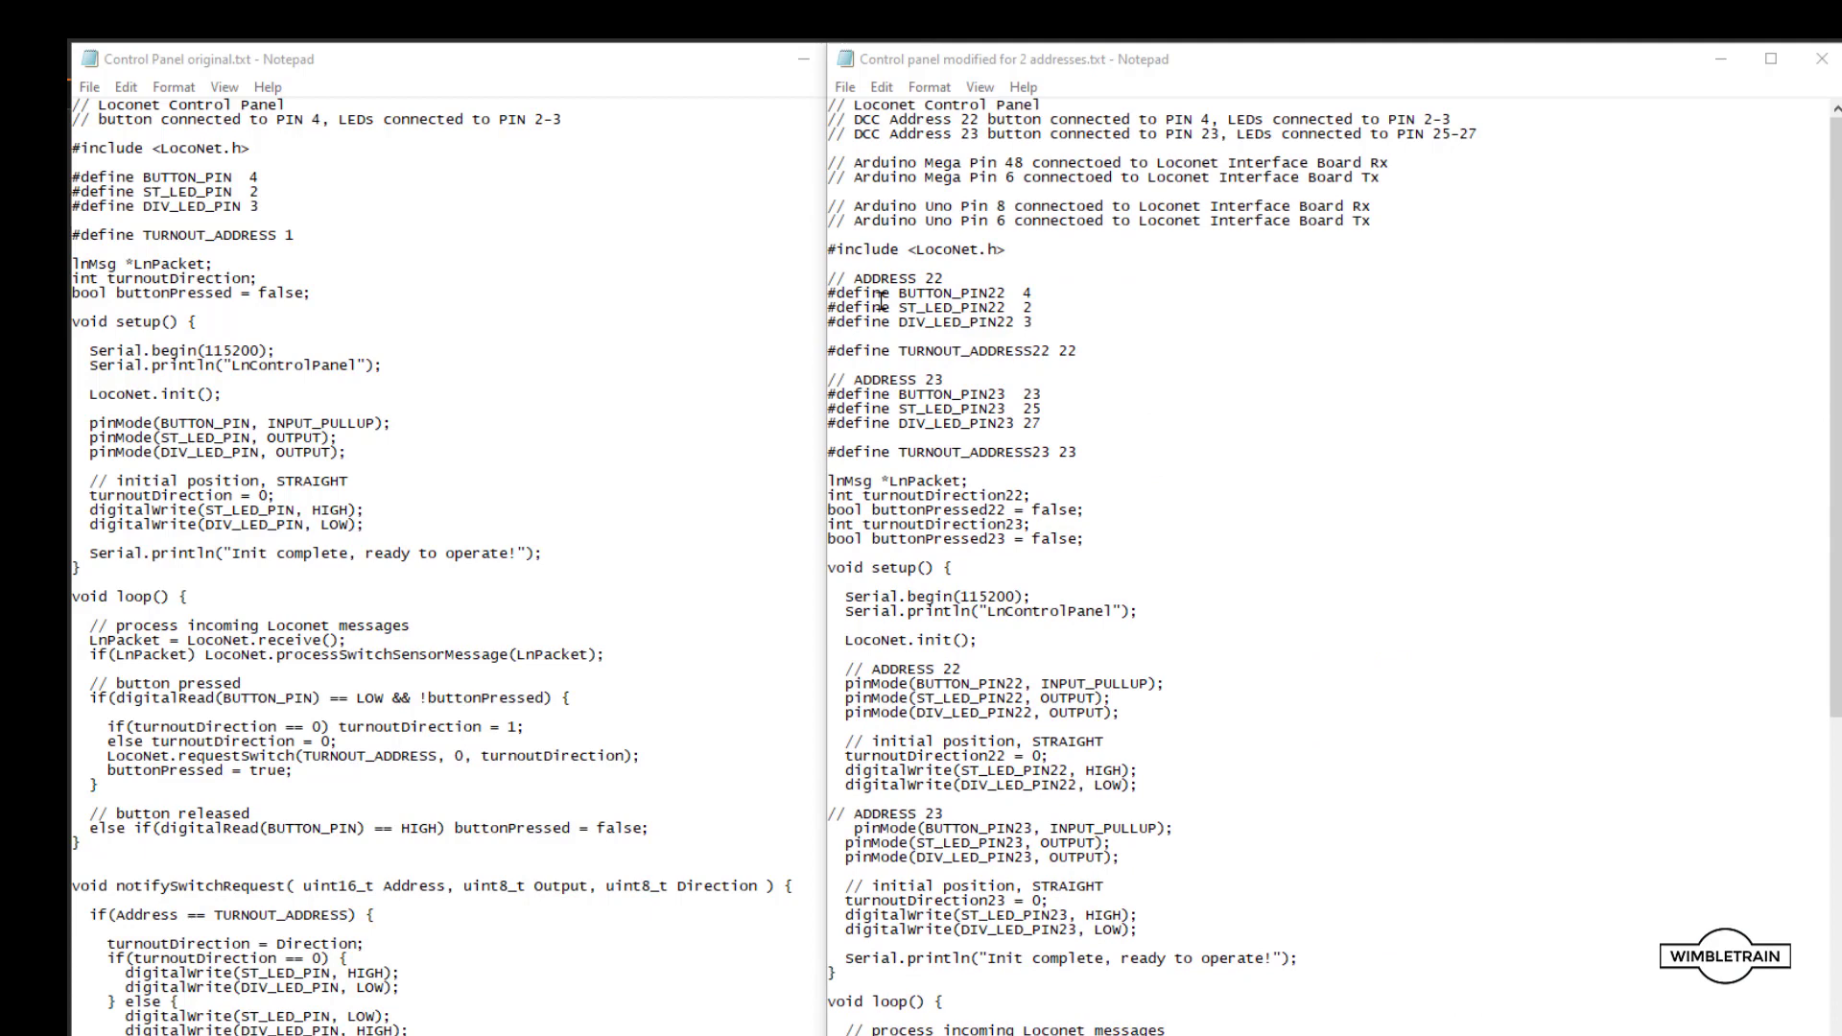
{"action": "mouse_move", "coordinate": [916, 408]}
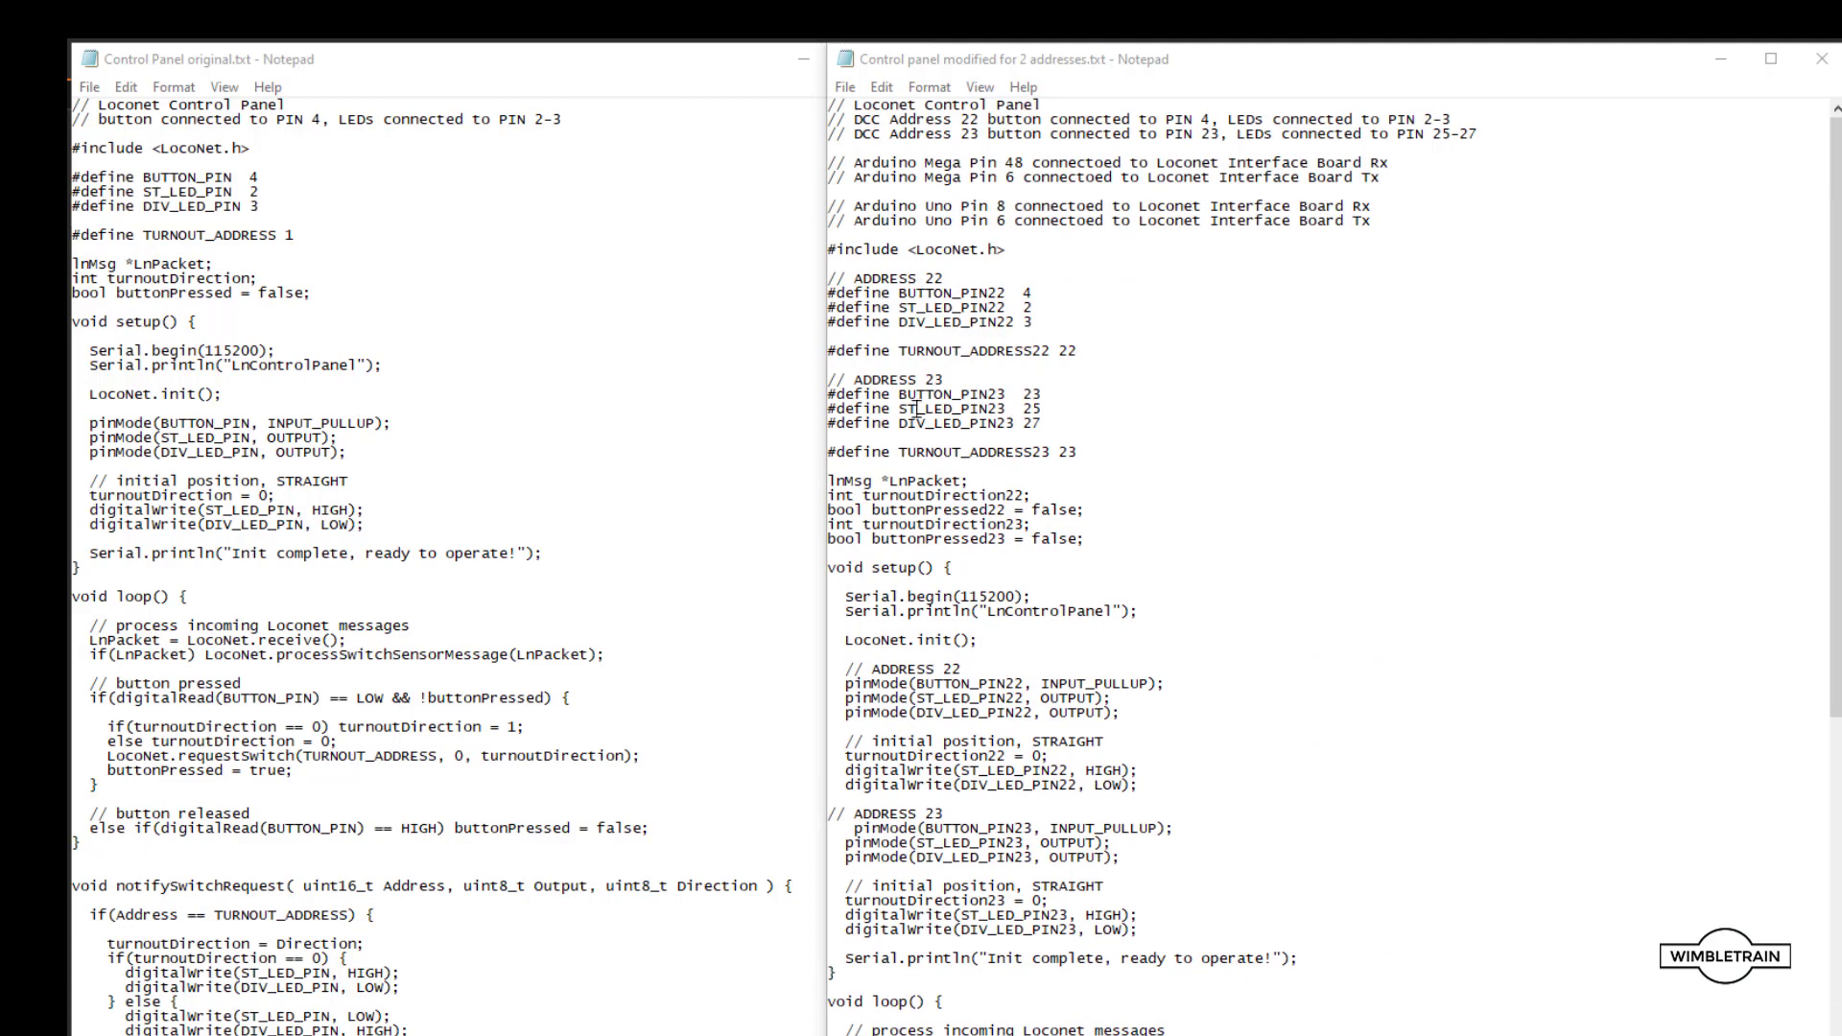
{"action": "mouse_move", "coordinate": [1064, 402]}
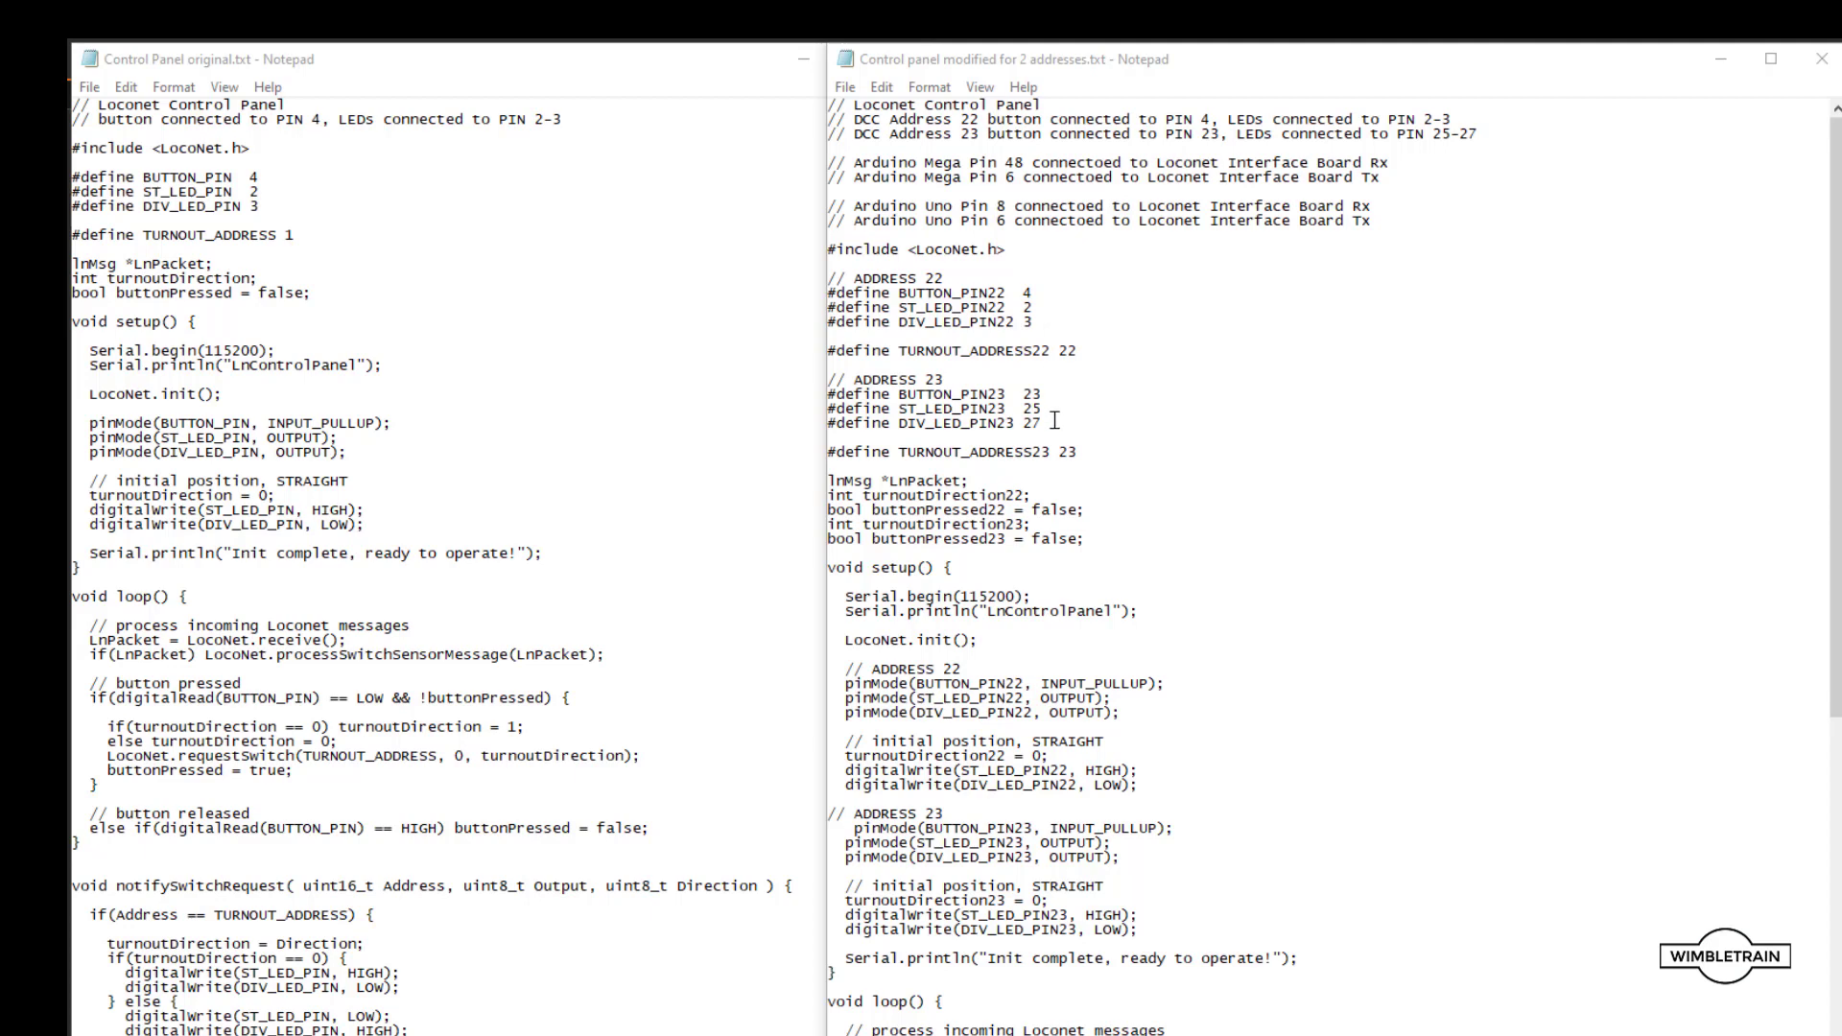
{"action": "mouse_move", "coordinate": [1043, 307]}
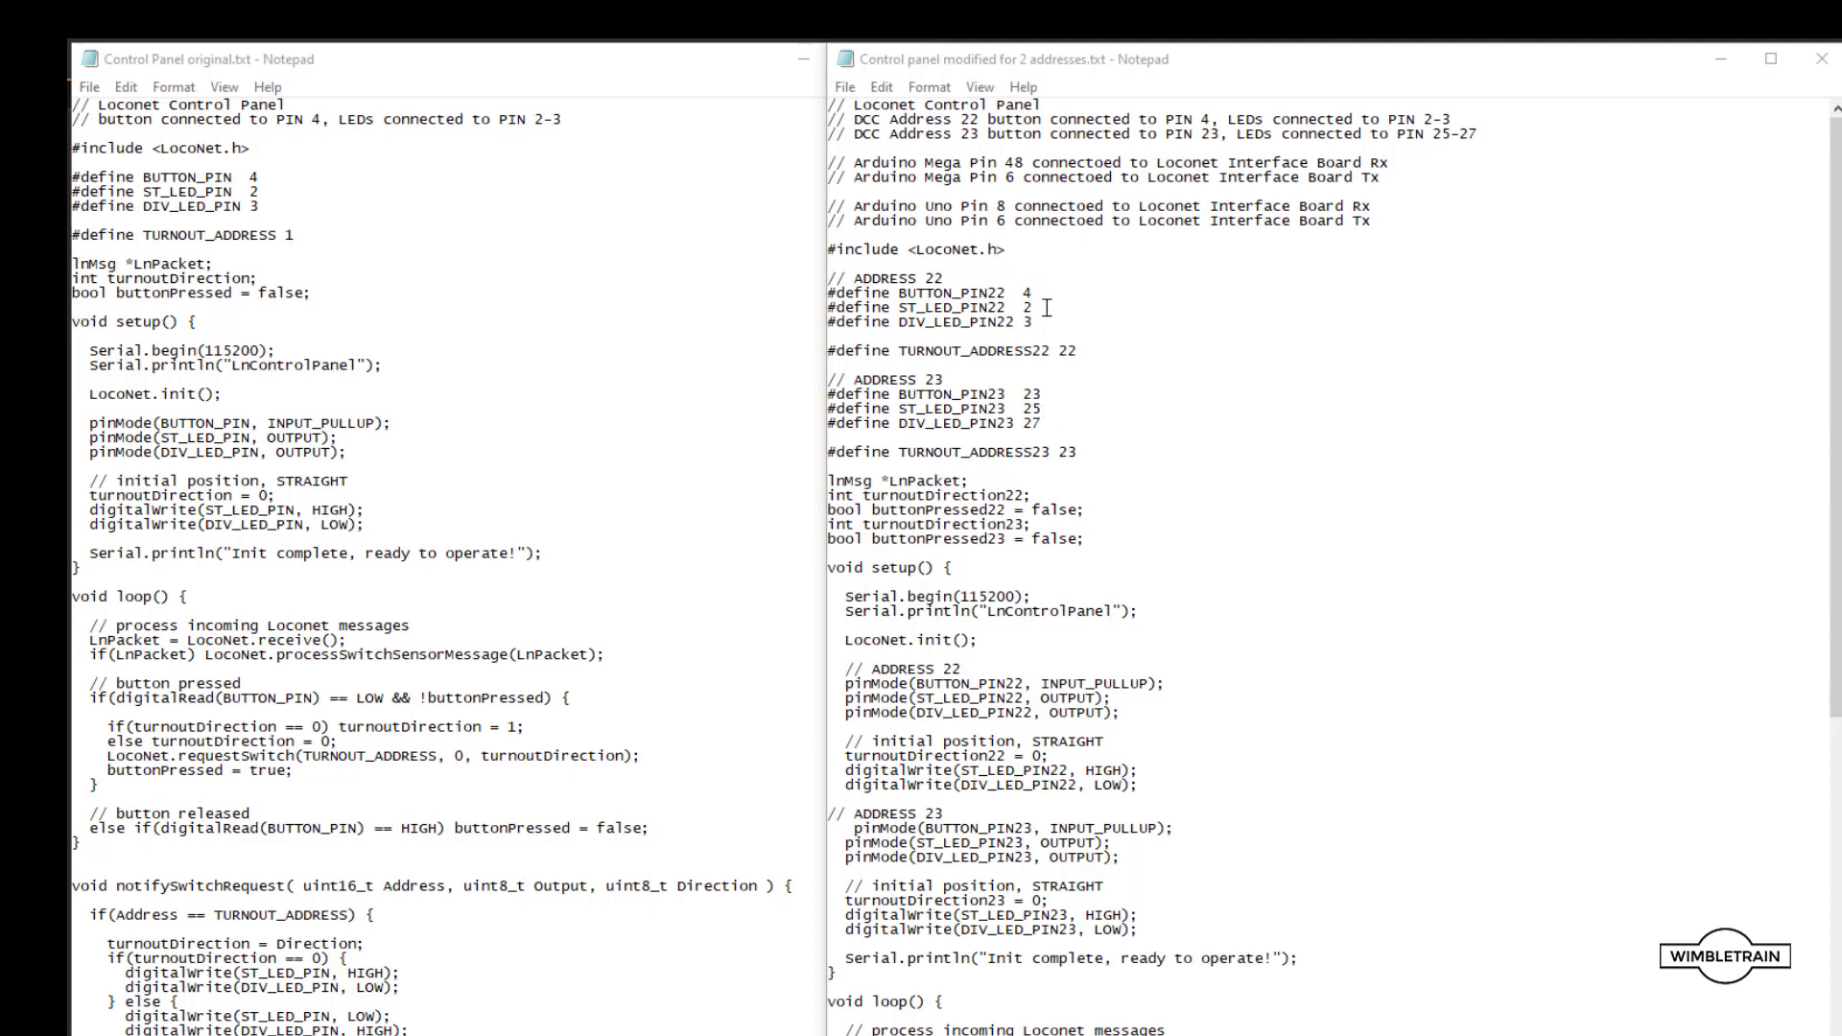
{"action": "mouse_move", "coordinate": [1025, 326]}
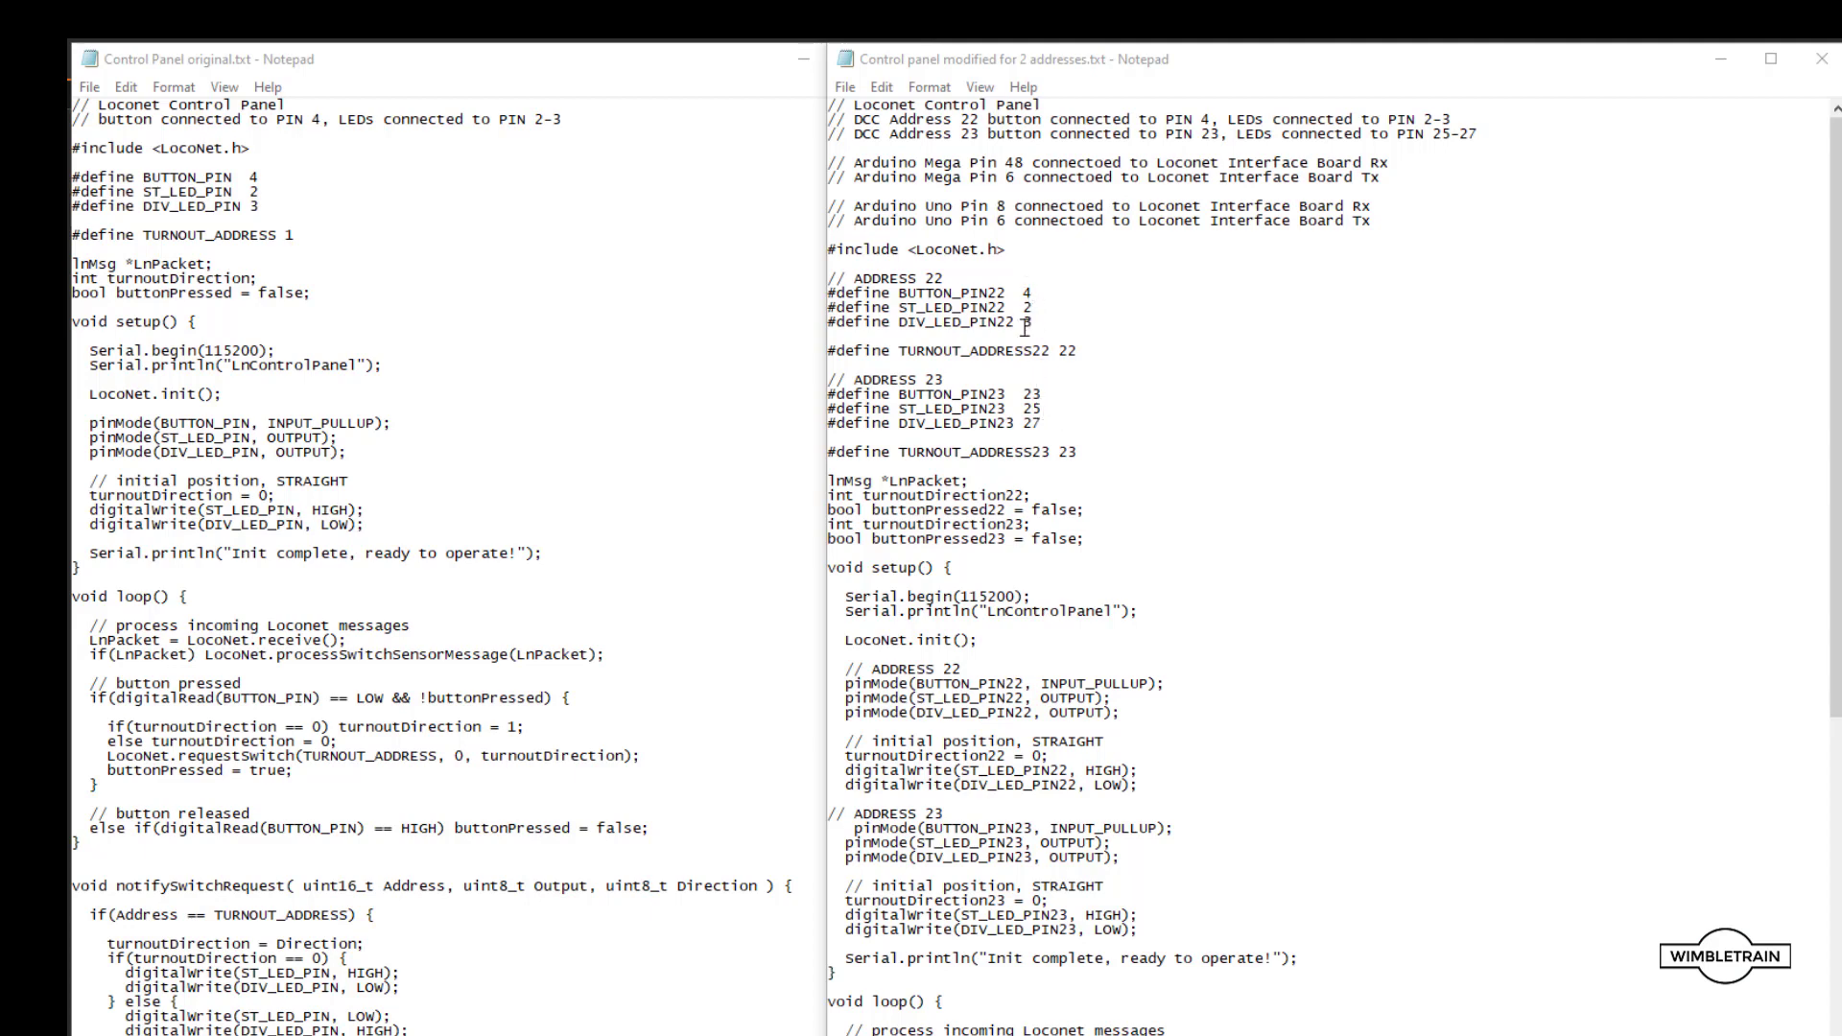
{"action": "mouse_move", "coordinate": [1204, 499]}
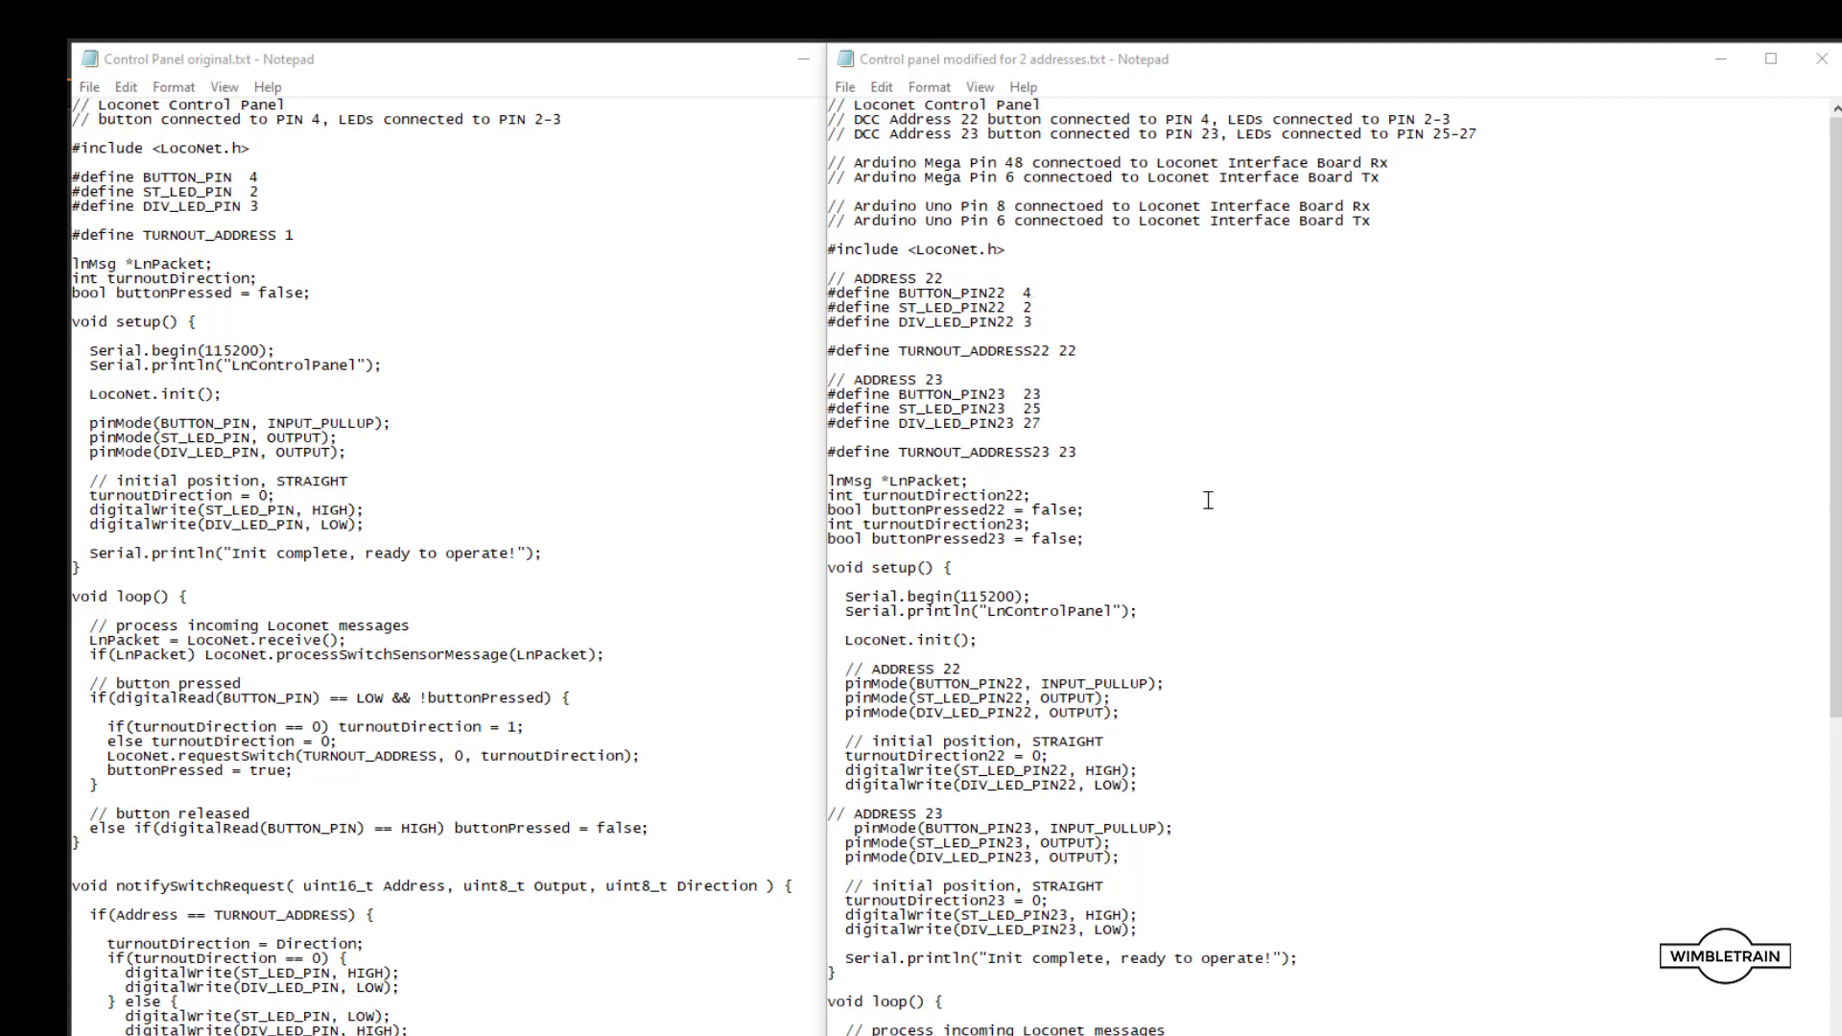
{"action": "mouse_move", "coordinate": [1251, 523]}
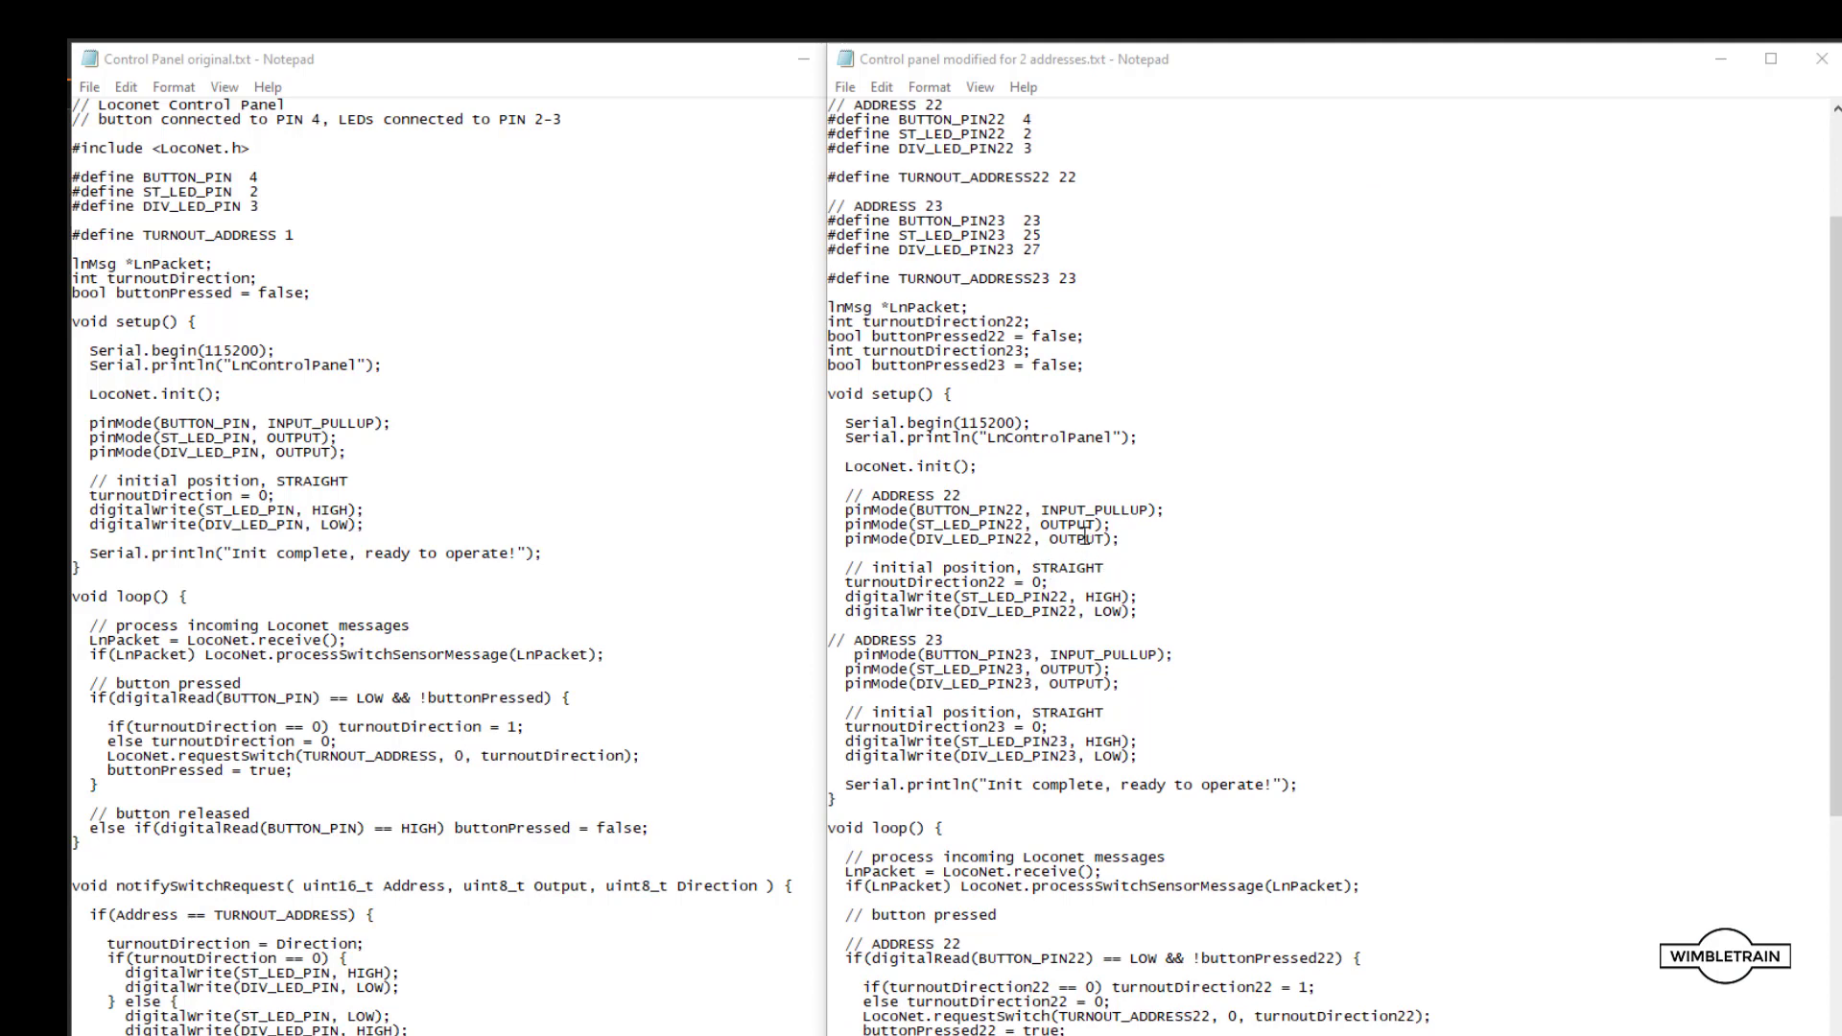
{"action": "mouse_move", "coordinate": [1299, 665]}
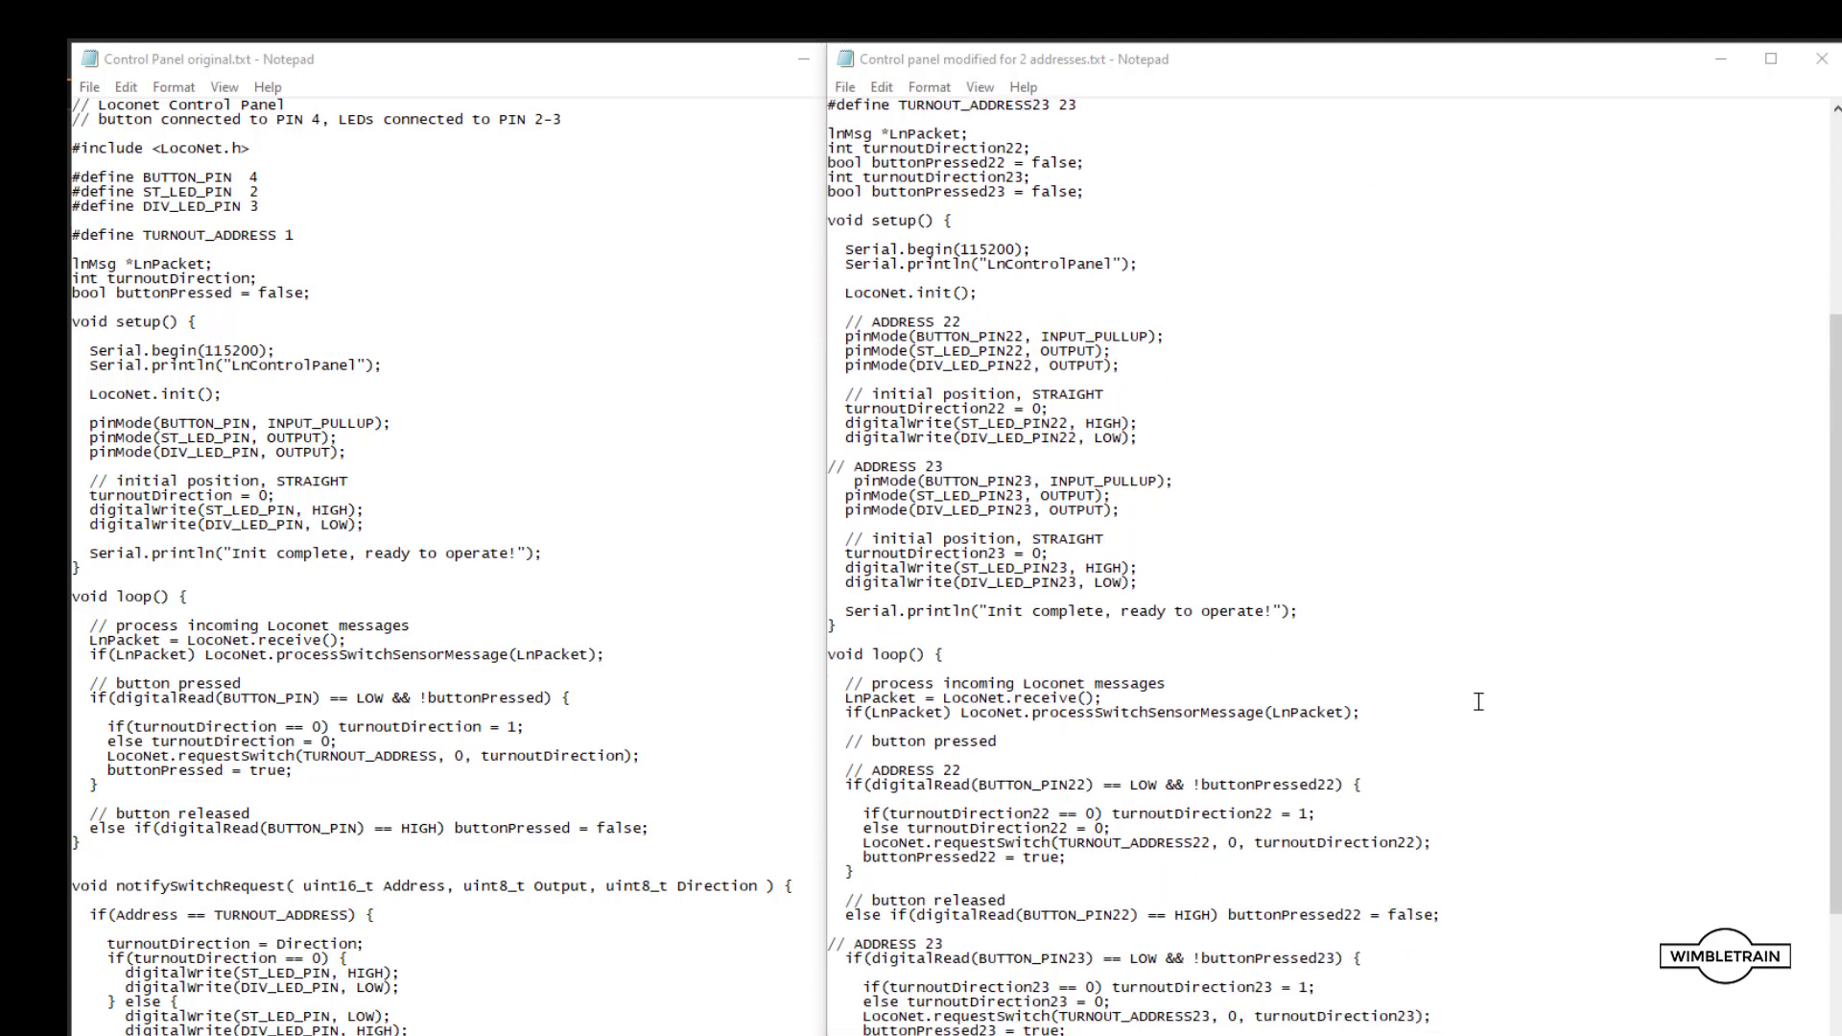
Scroll down to the address 23 release handling and the notifySwitchRequest() checks for 22 and 23.
{"action": "scroll", "scroll_direction": "down", "scroll_amount": 3}
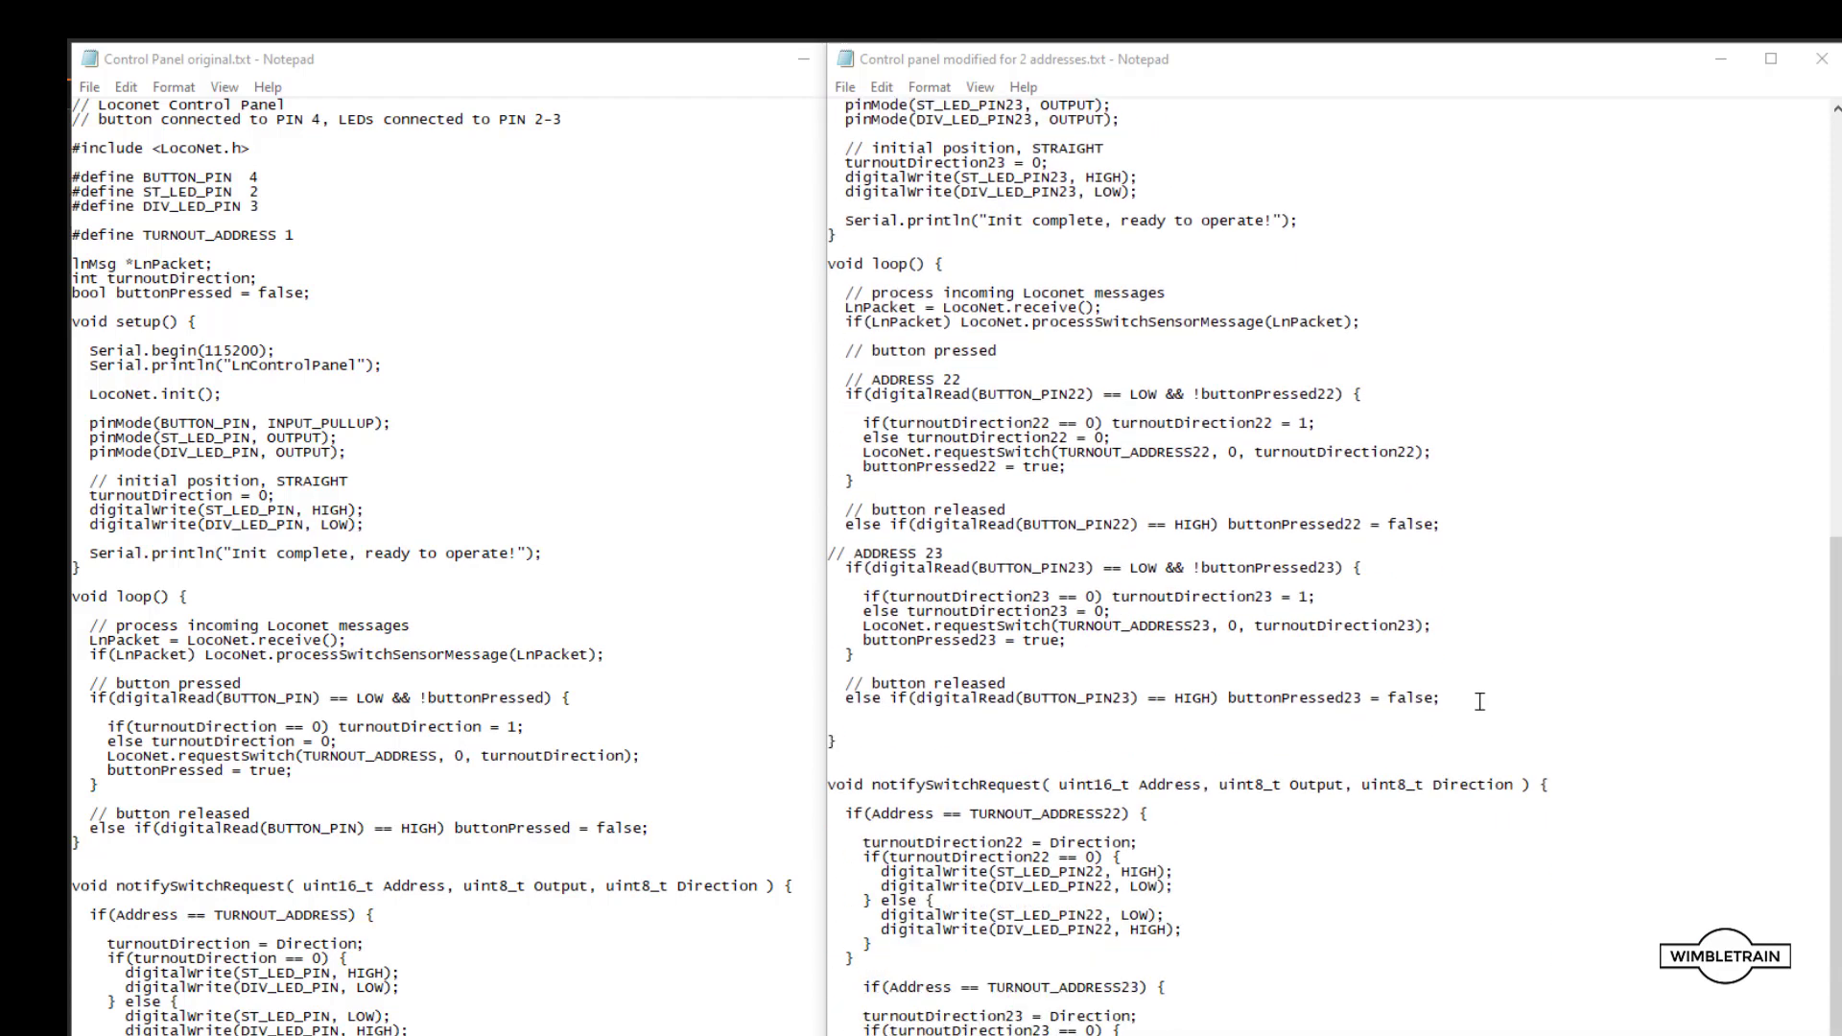
{"action": "mouse_move", "coordinate": [927, 648]}
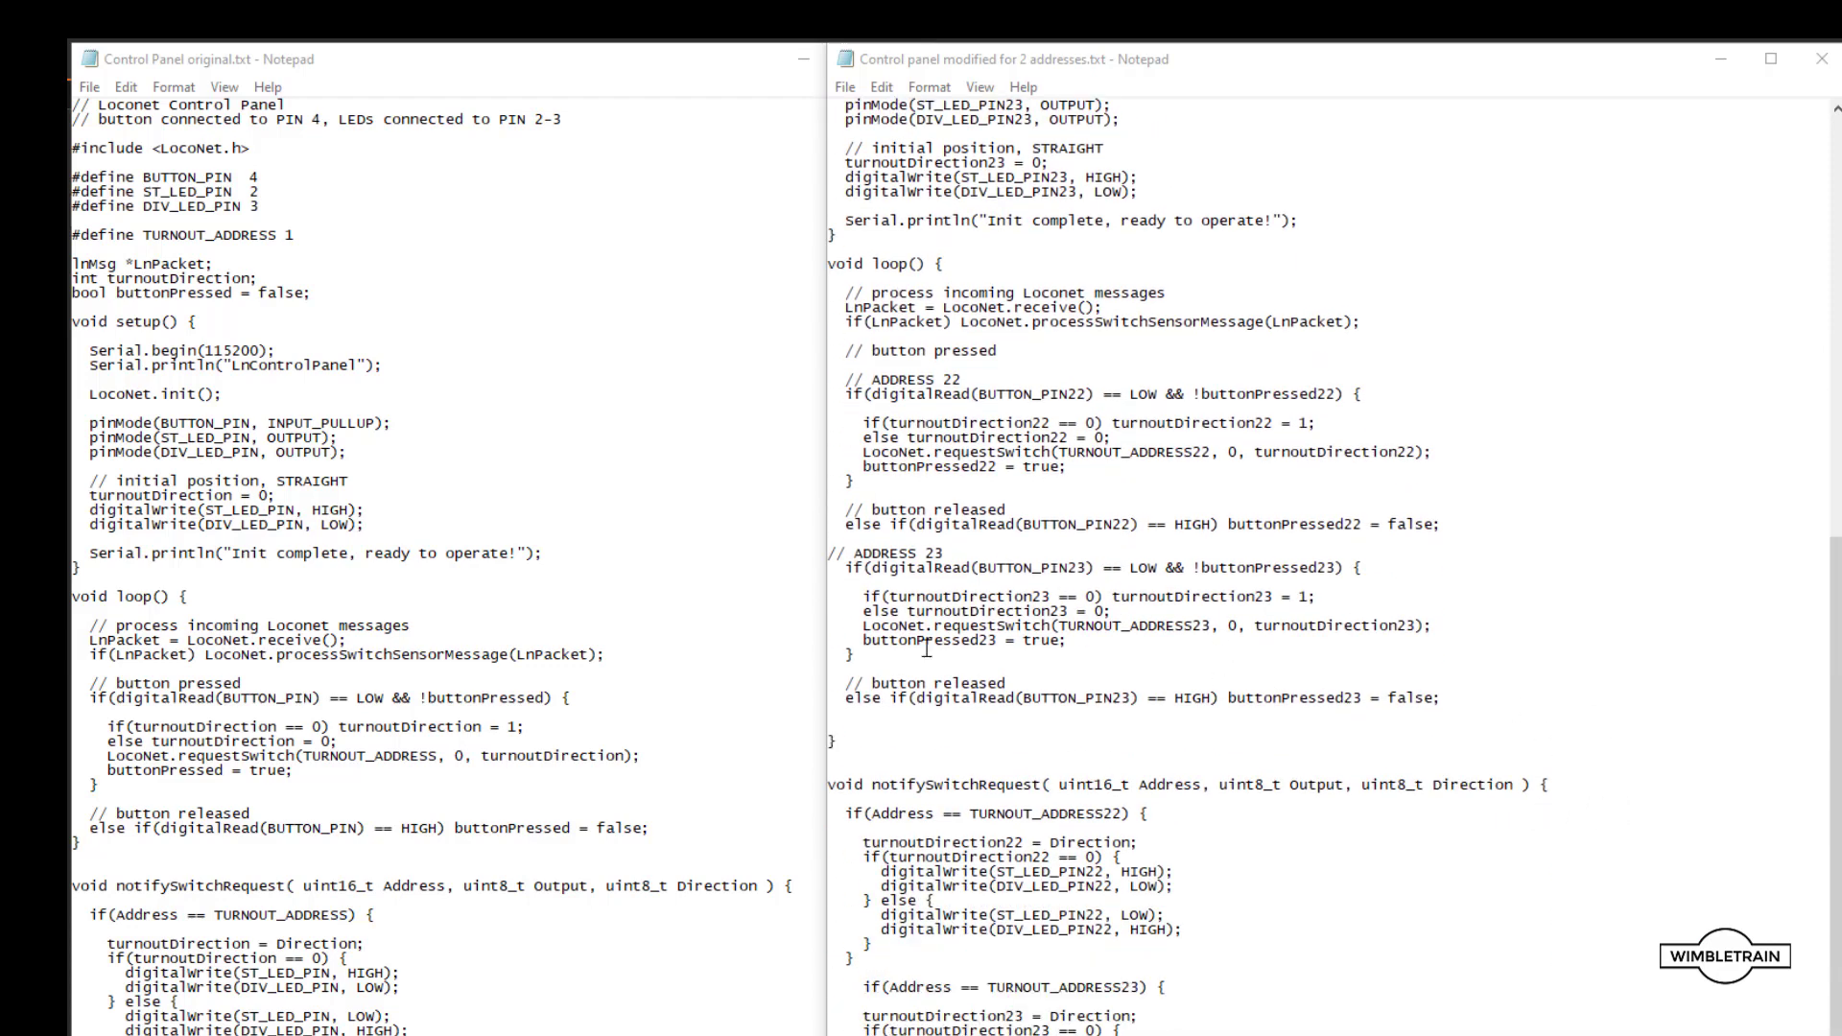
{"action": "mouse_move", "coordinate": [1491, 858]}
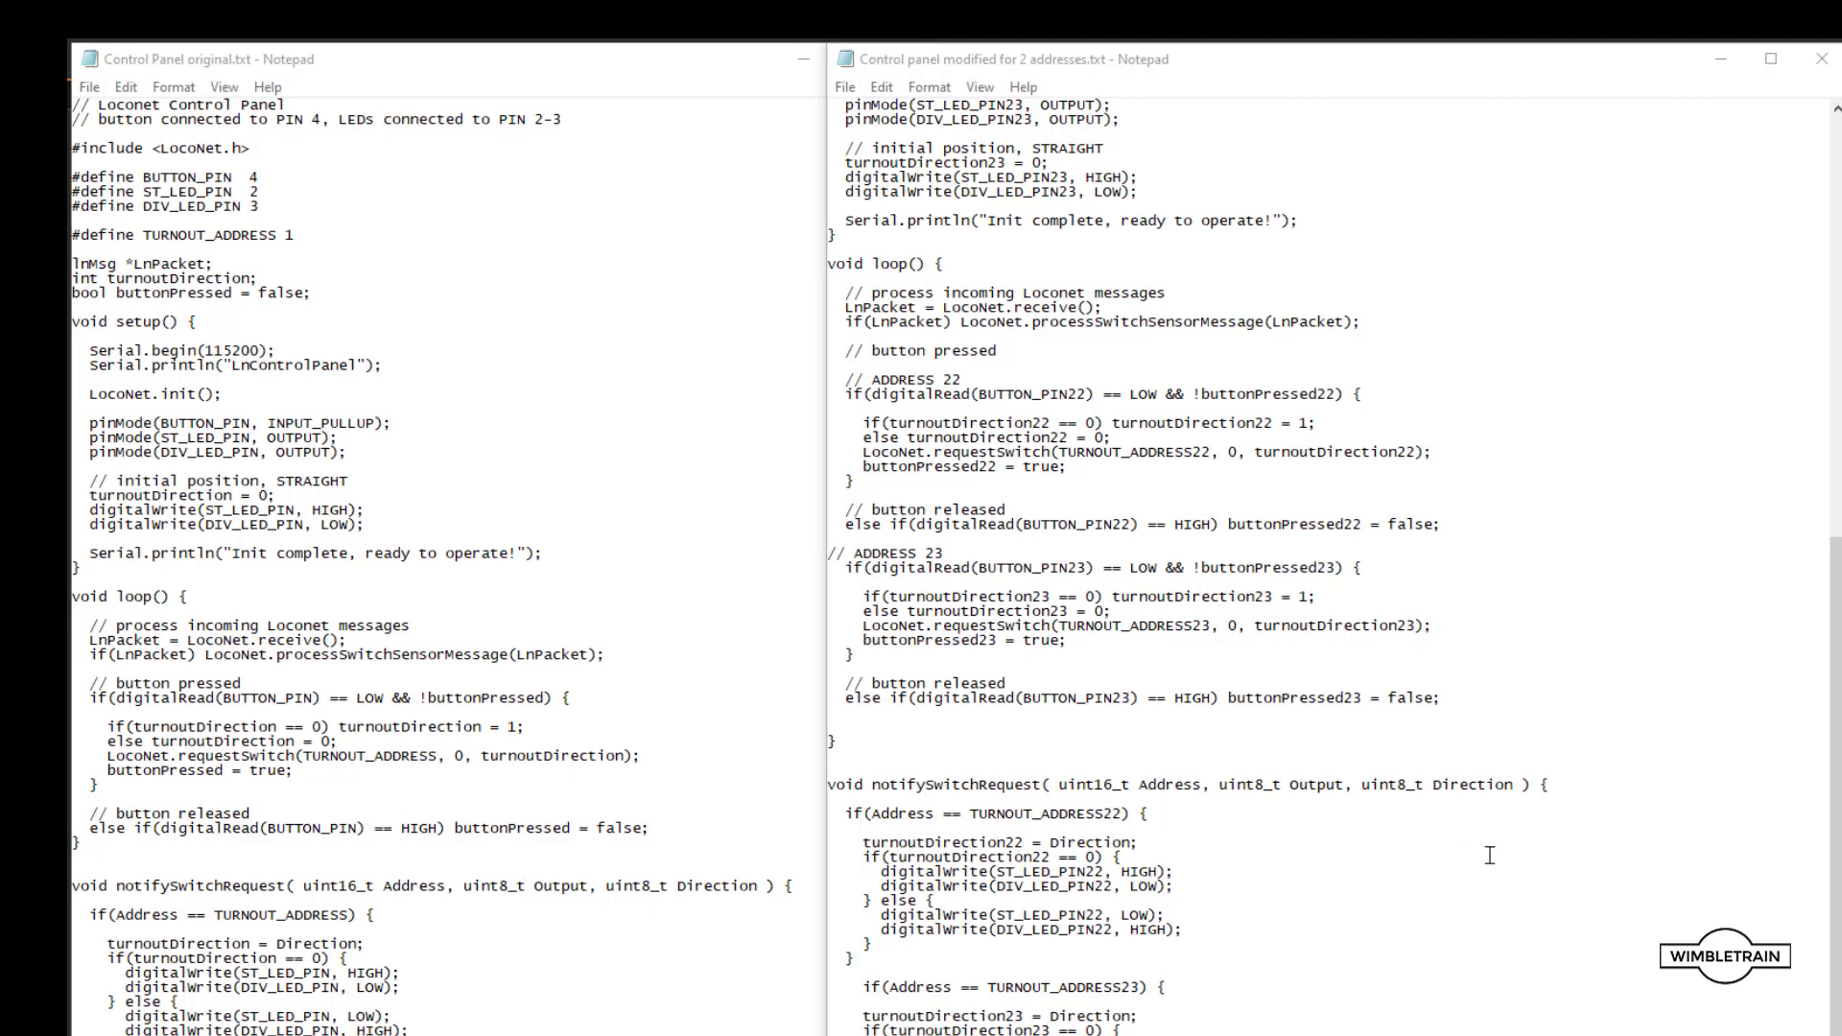
{"action": "mouse_move", "coordinate": [1508, 890]}
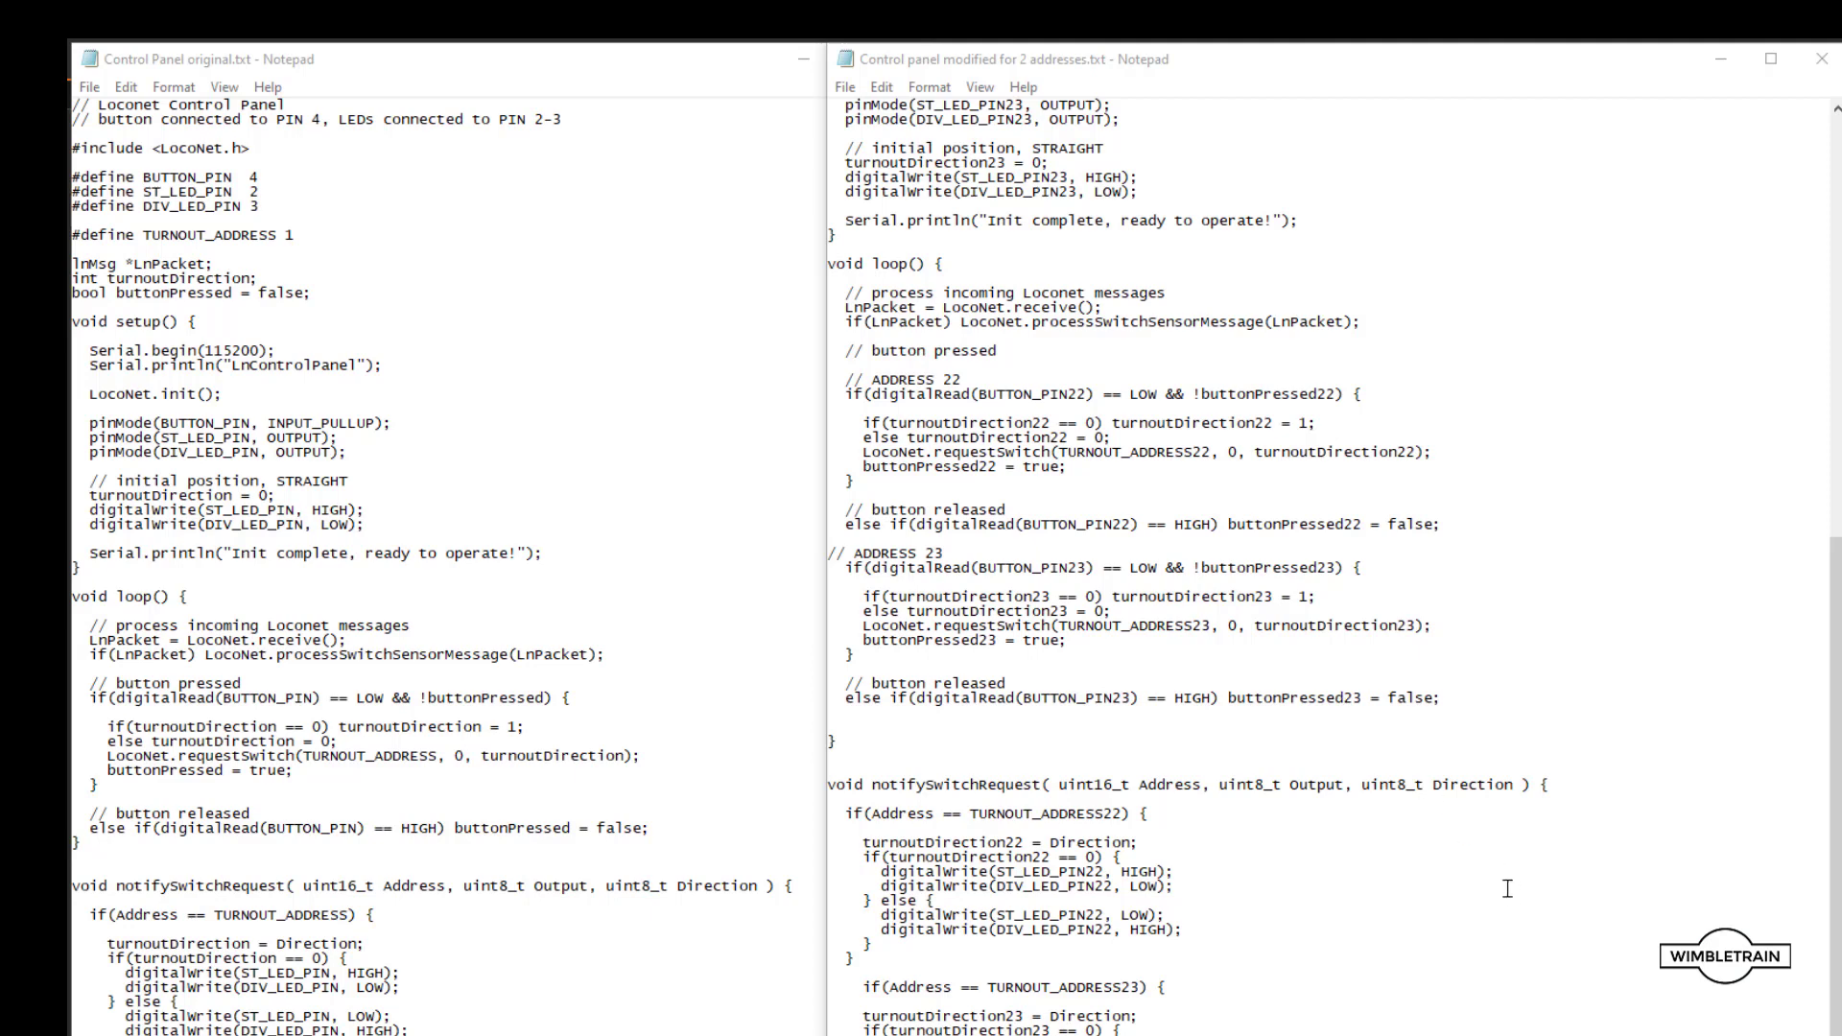